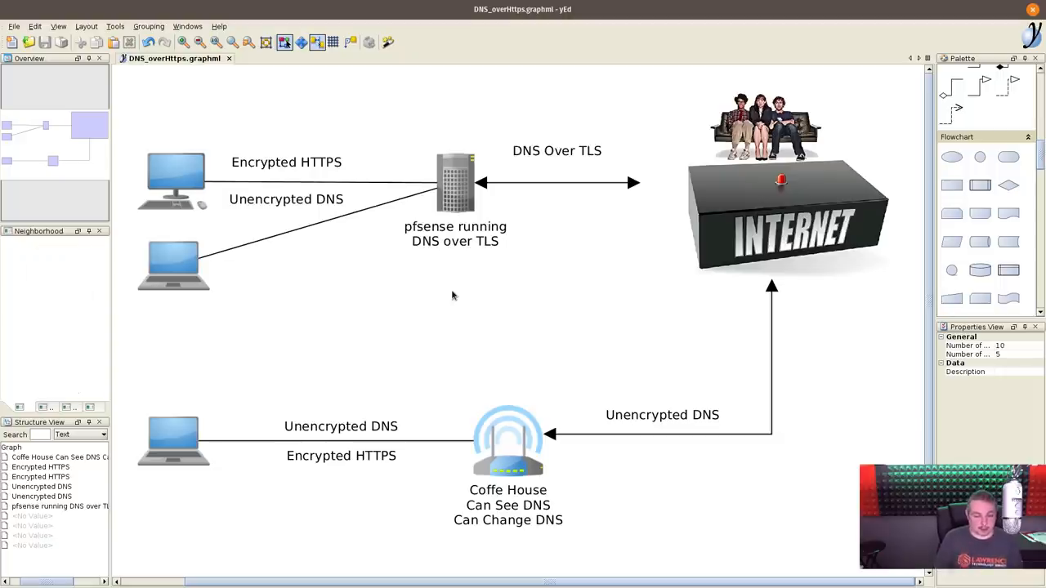
pyautogui.moveTo(333, 84)
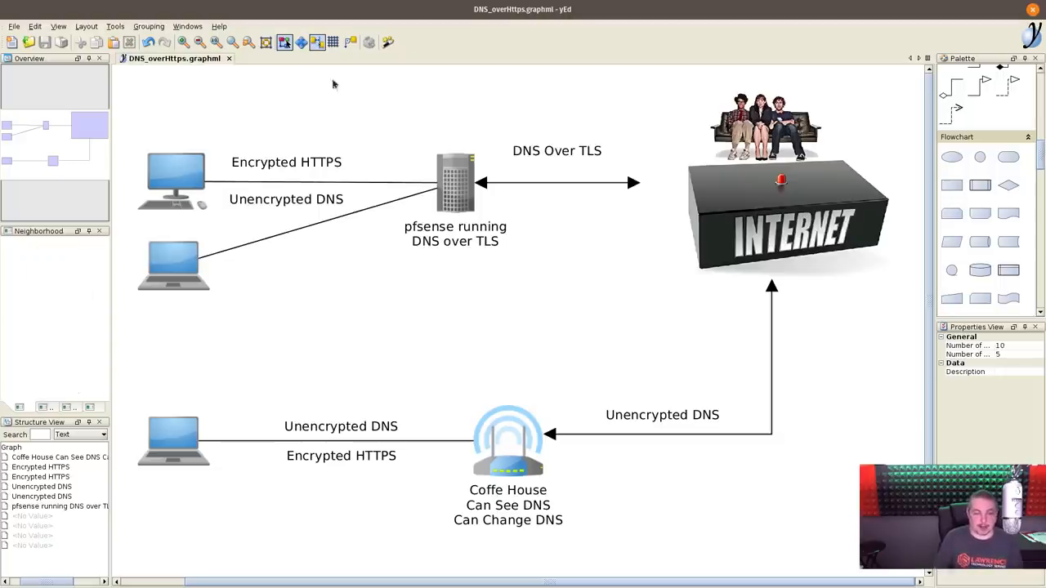
pyautogui.moveTo(400, 297)
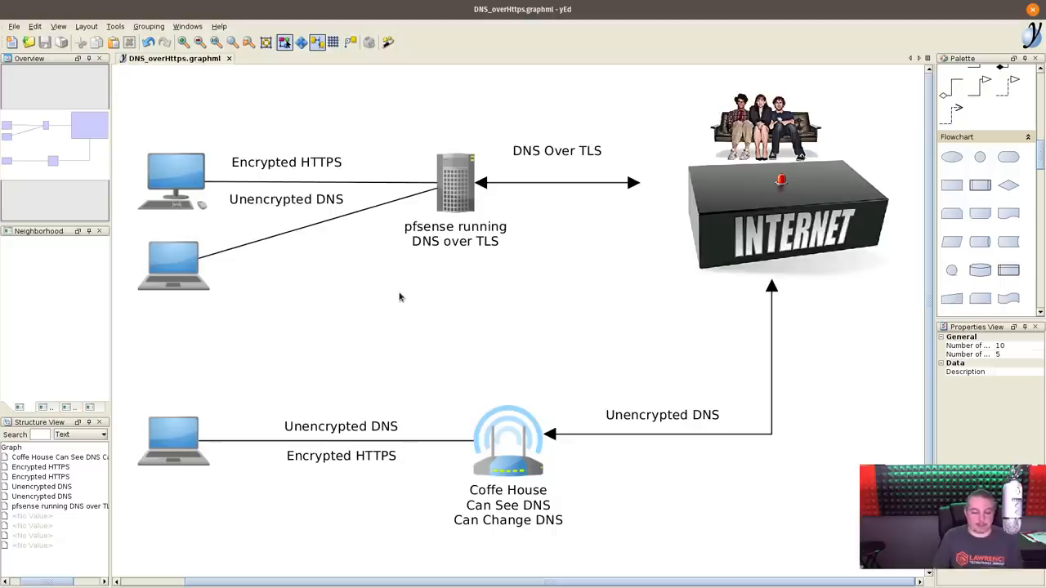
pyautogui.moveTo(210, 300)
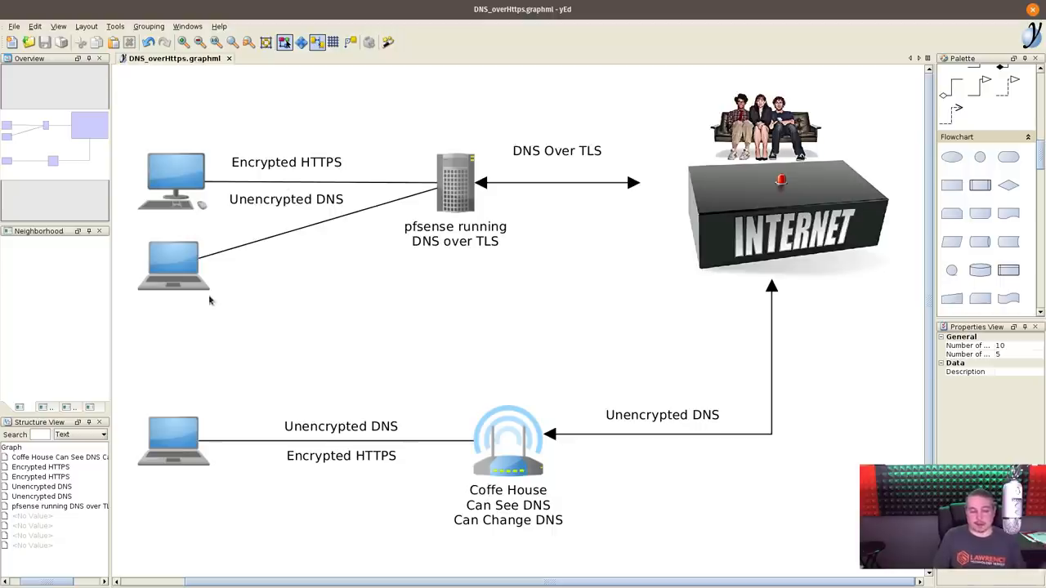
pyautogui.moveTo(228, 299)
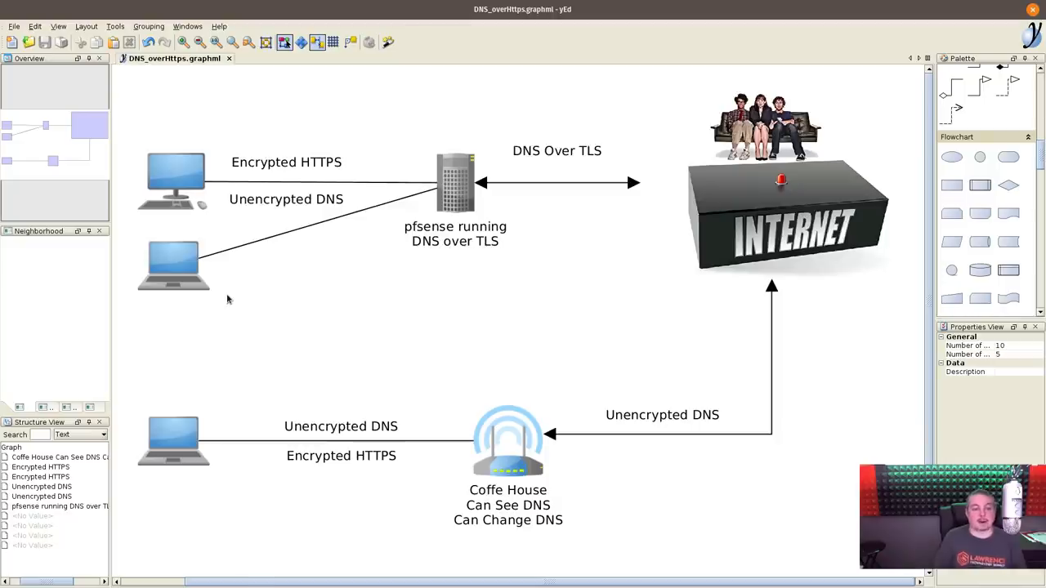
pyautogui.moveTo(357, 352)
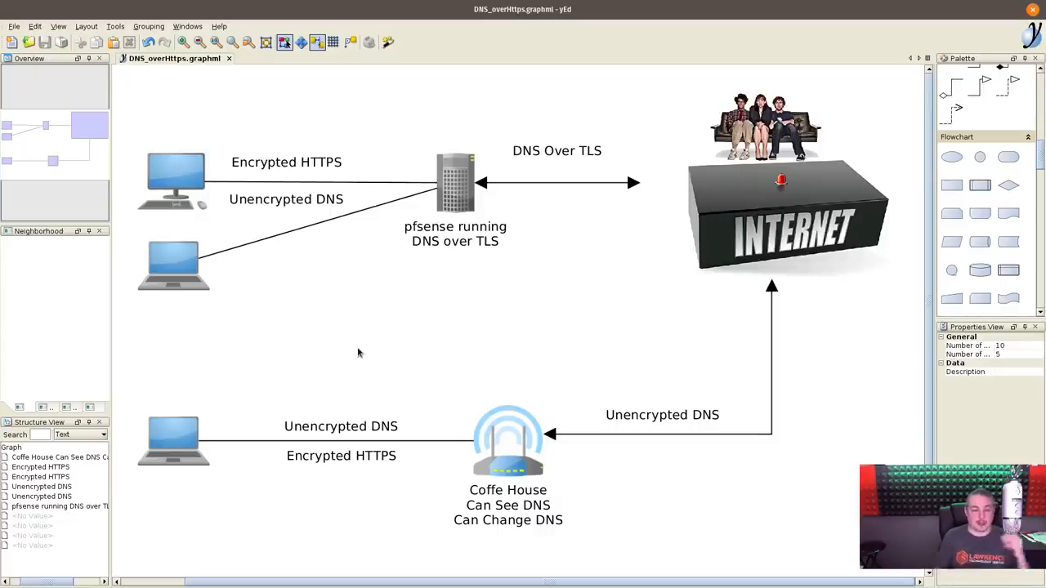
pyautogui.moveTo(676, 357)
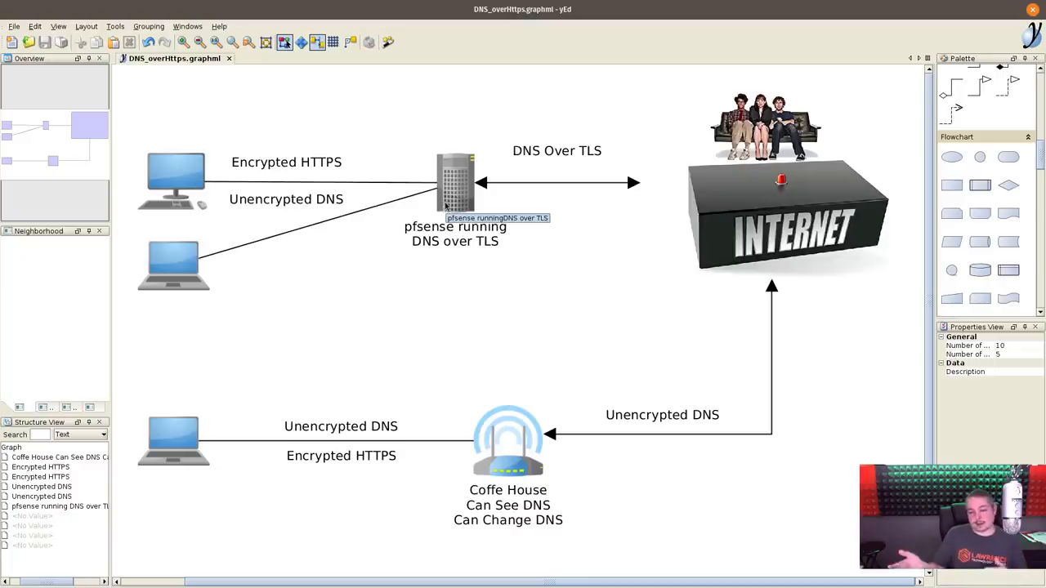
# Select the laptop linked to the pfSense server and glance at the DNS spoofing illustration.
pyautogui.click(455, 181)
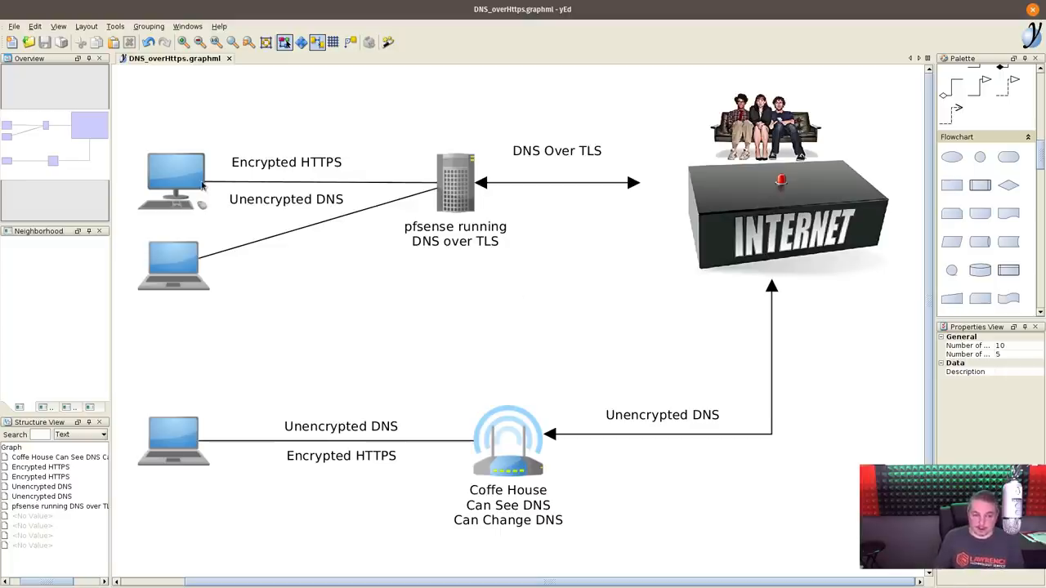
pyautogui.click(174, 180)
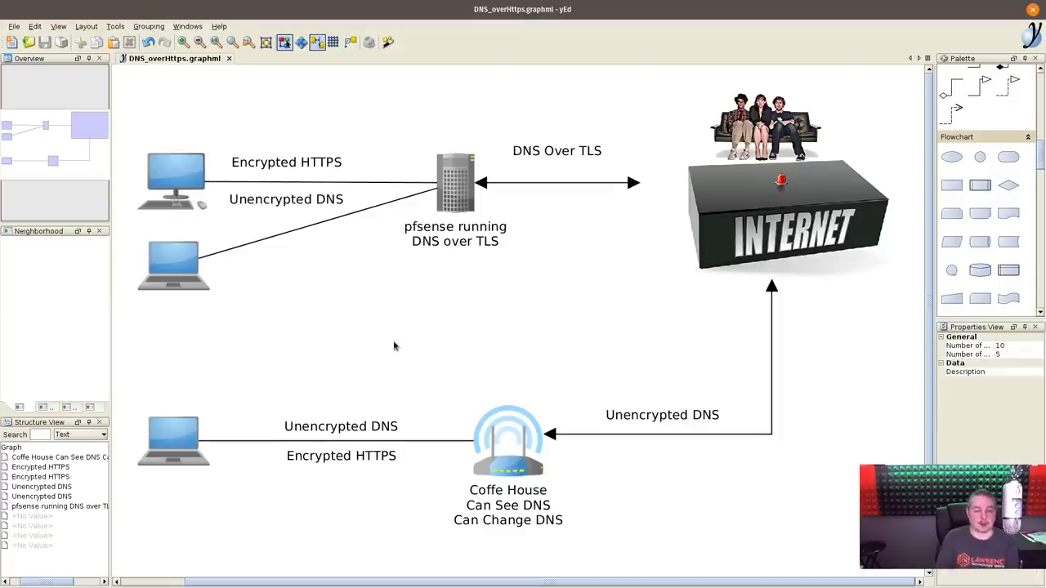
pyautogui.click(173, 265)
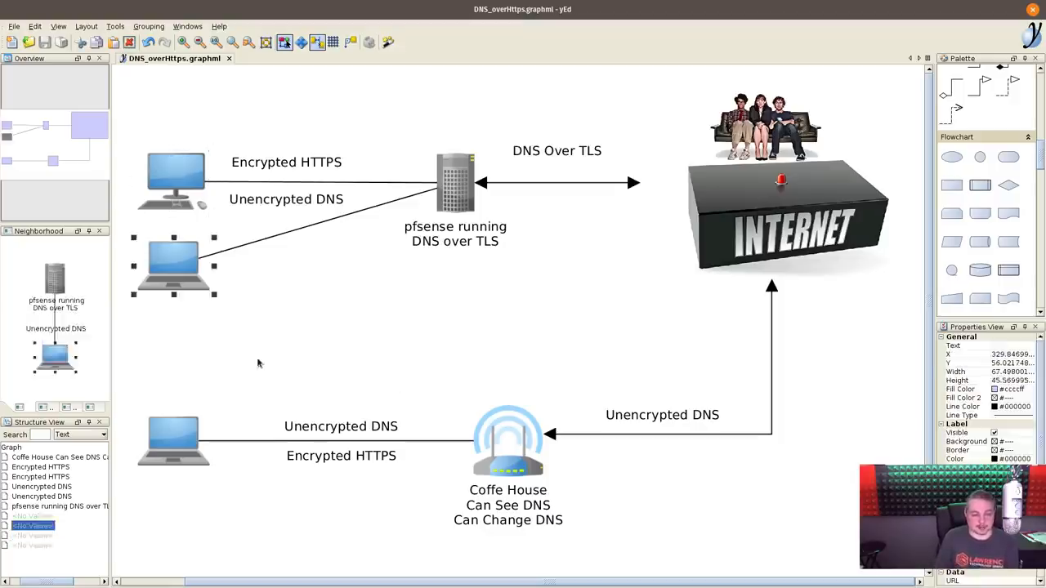
pyautogui.moveTo(288, 325)
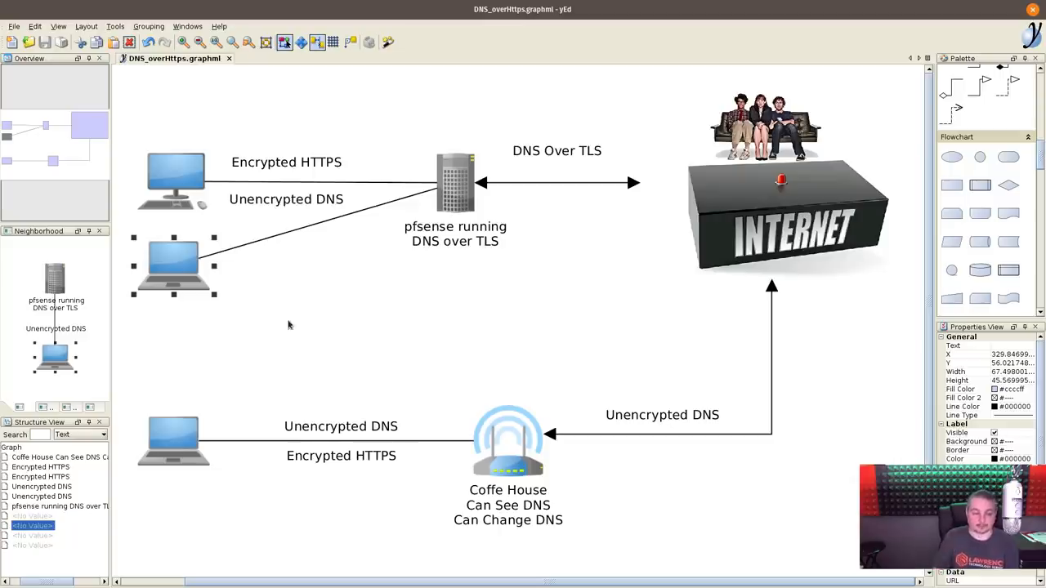
pyautogui.click(286, 198)
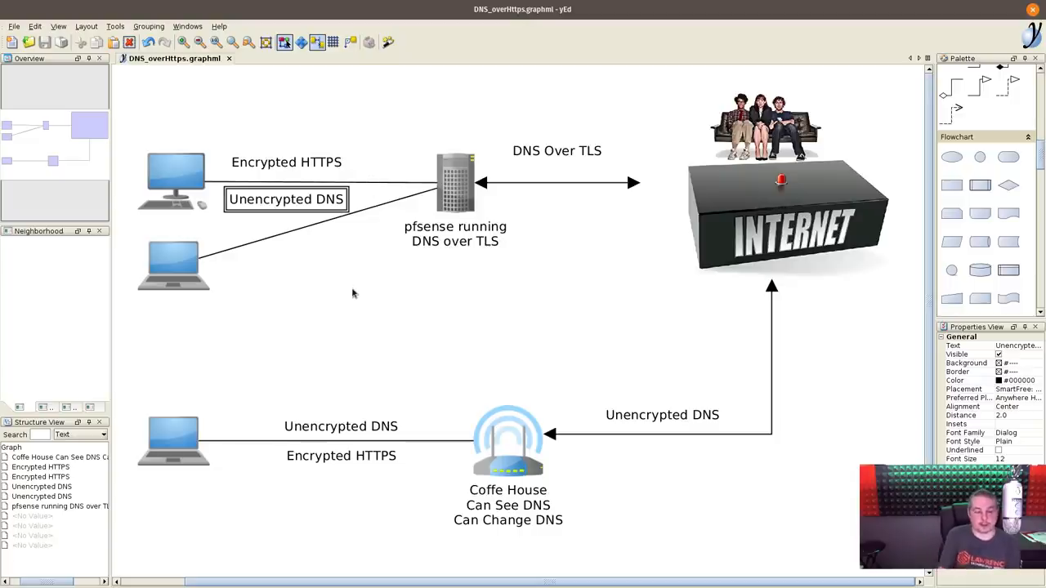
pyautogui.moveTo(351, 291)
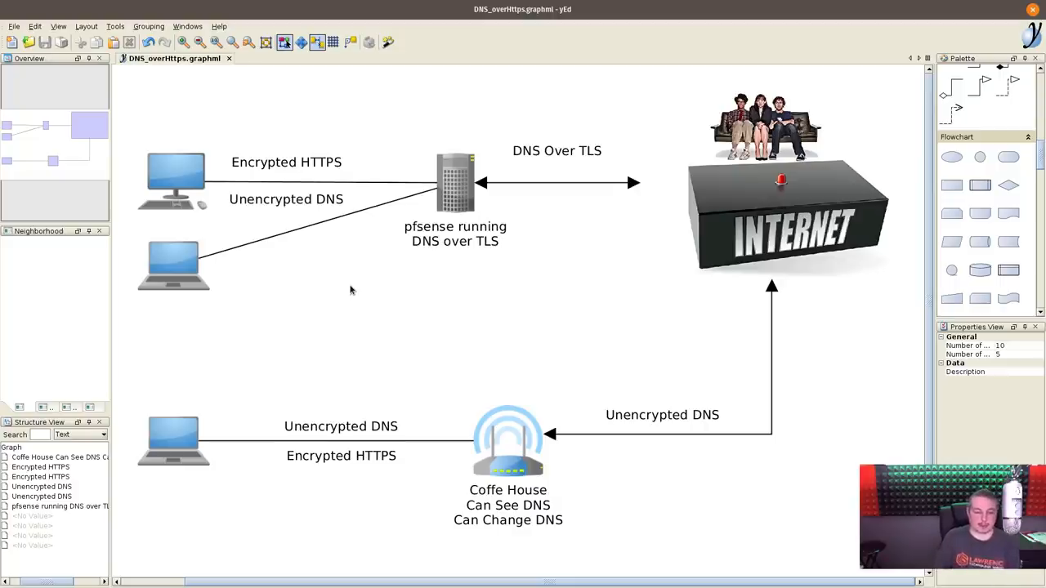
pyautogui.moveTo(545, 336)
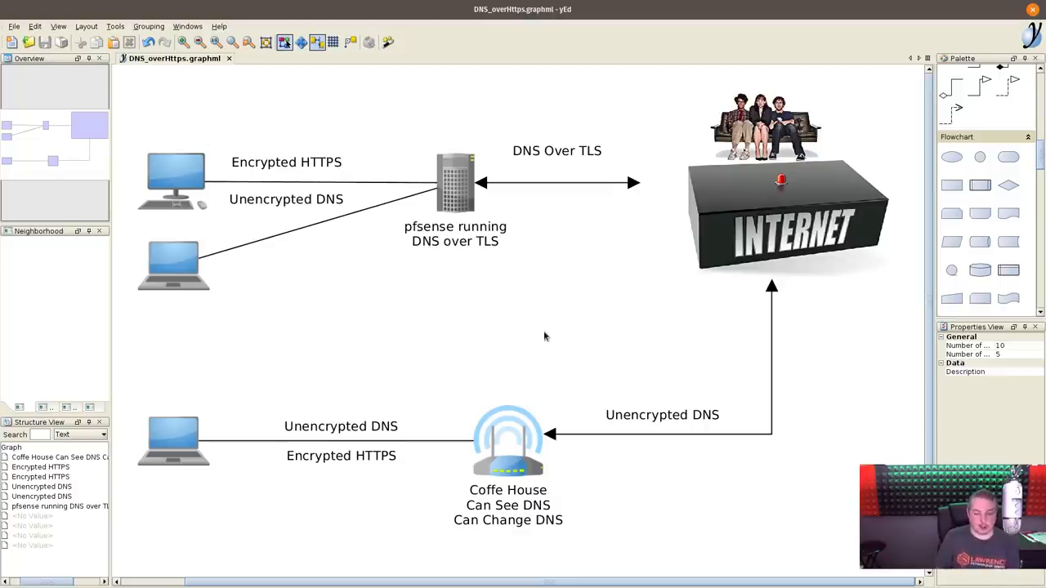
pyautogui.moveTo(234, 460)
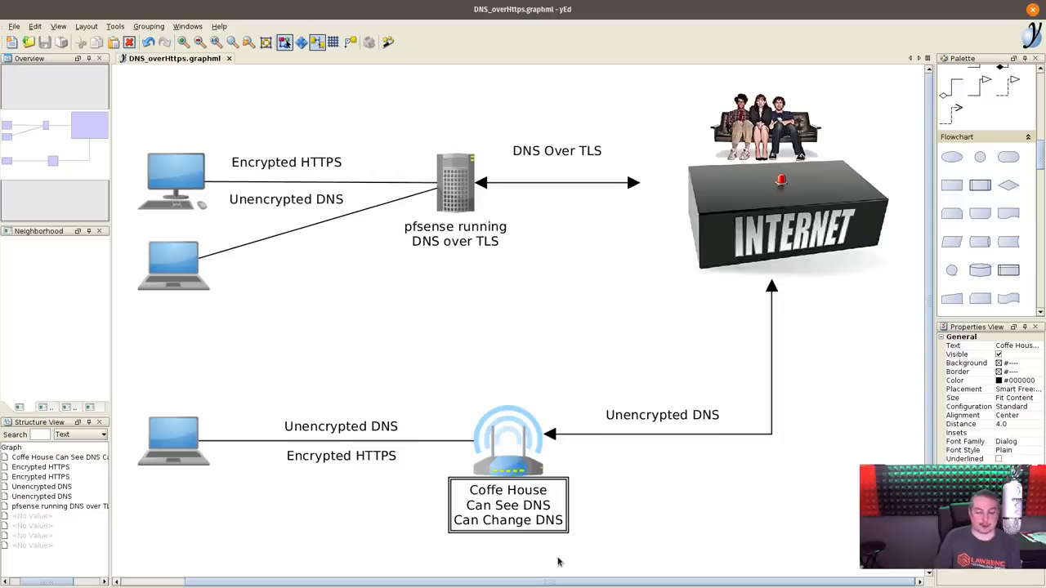
pyautogui.moveTo(231, 447)
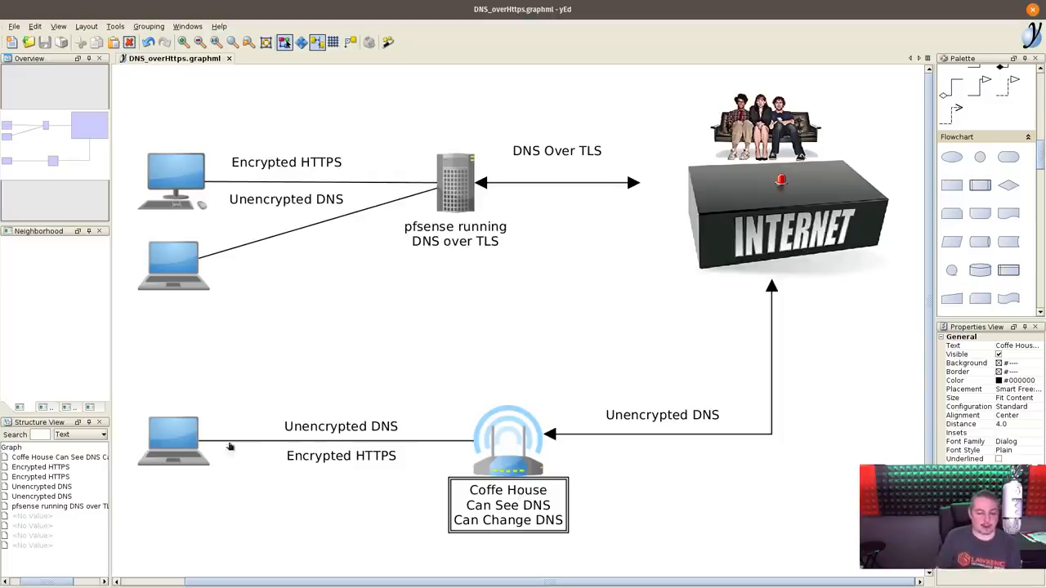
pyautogui.moveTo(356, 474)
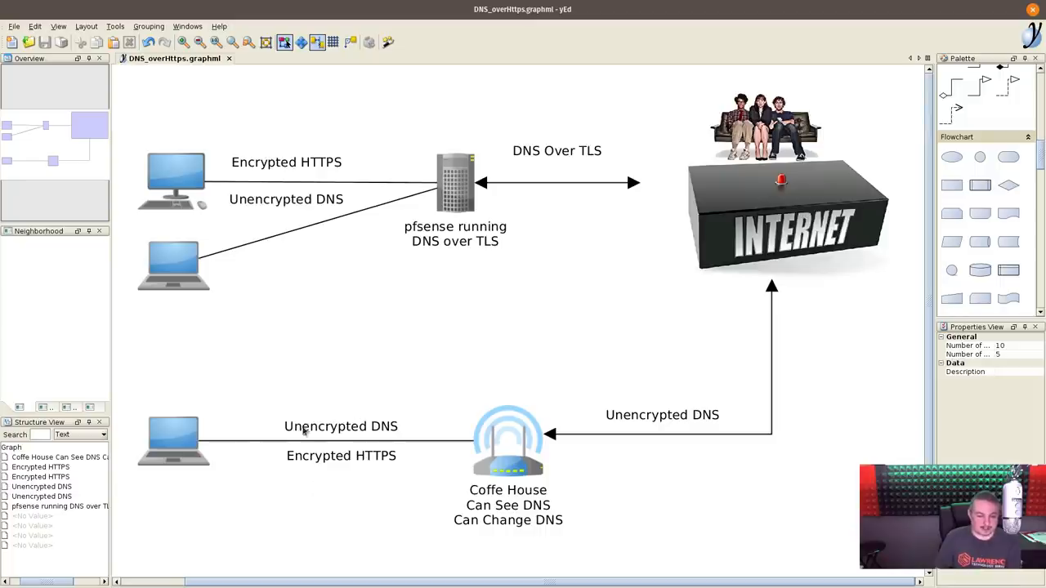
pyautogui.moveTo(374, 498)
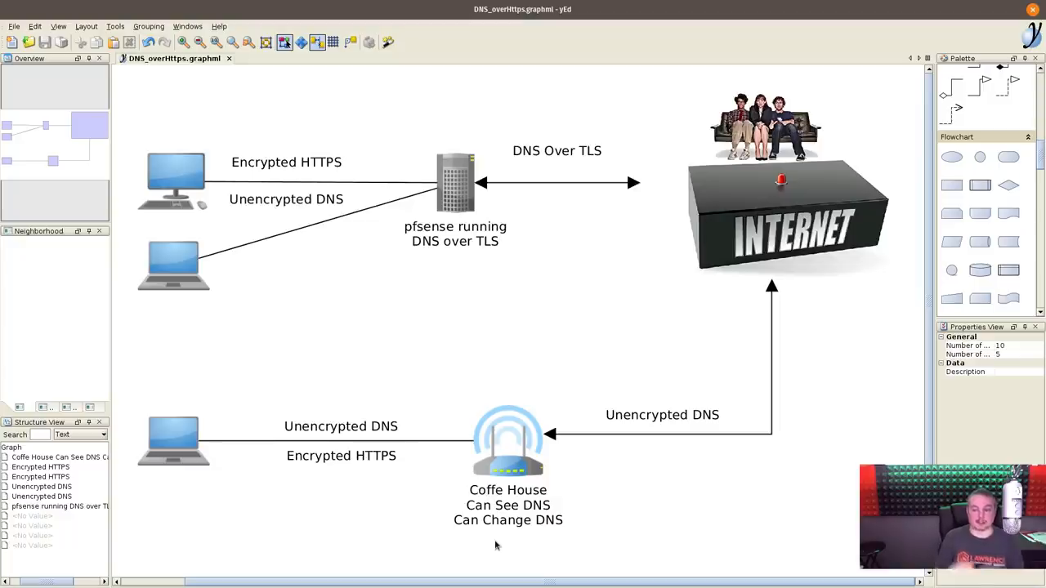
pyautogui.moveTo(808, 262)
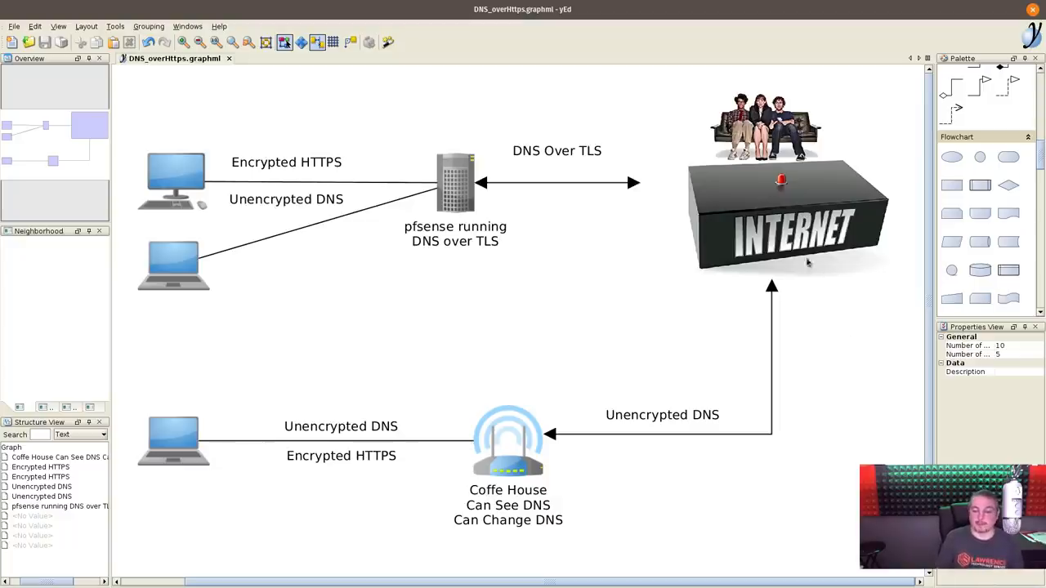
pyautogui.moveTo(351, 477)
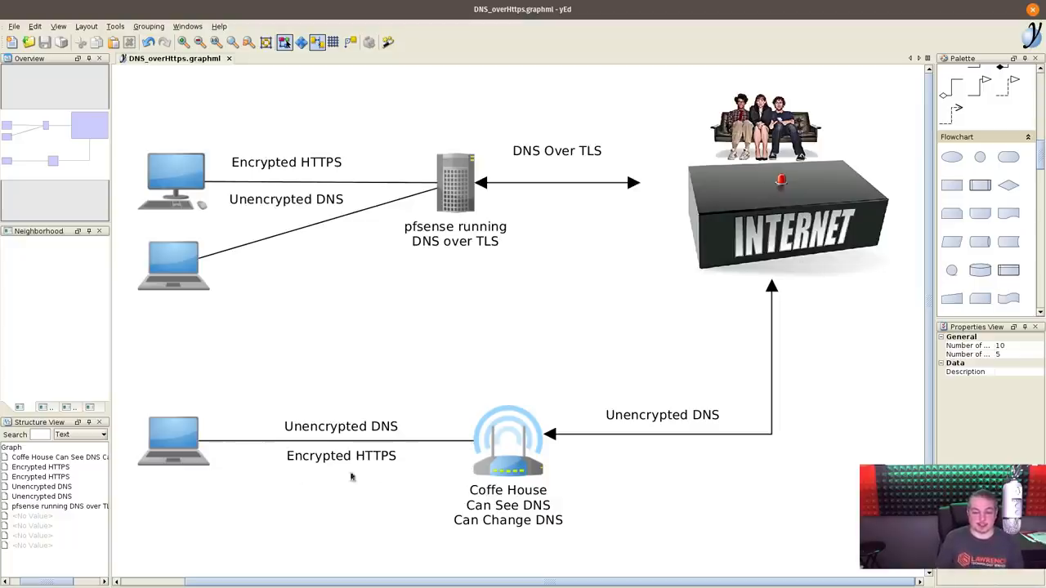
pyautogui.moveTo(564, 513)
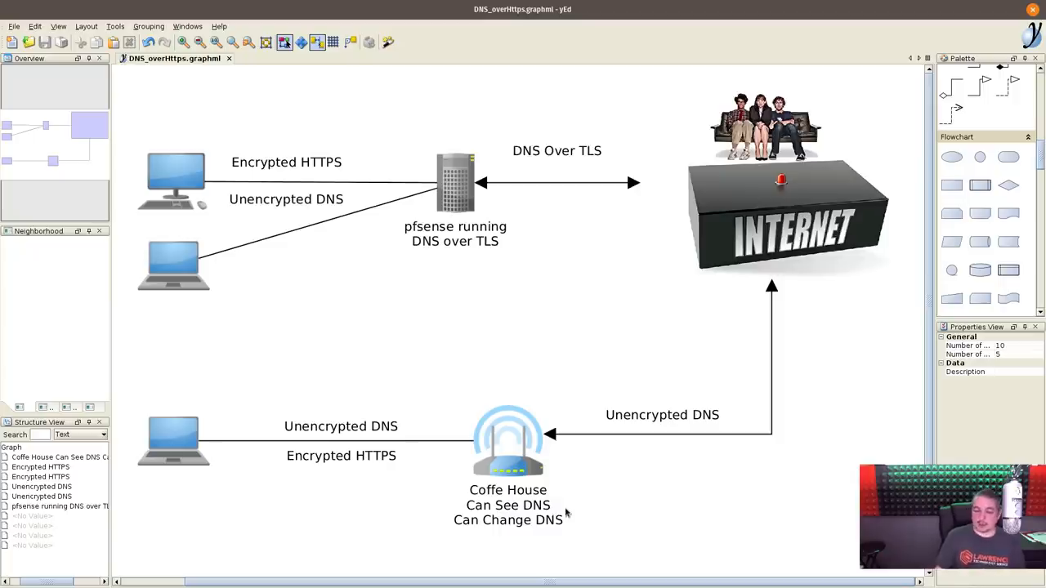
pyautogui.moveTo(674, 464)
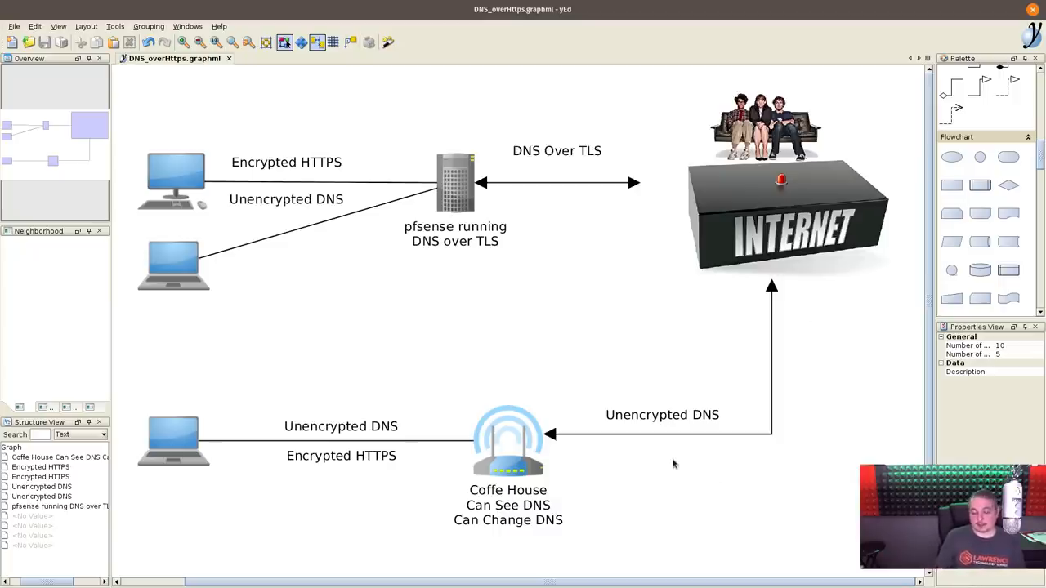
pyautogui.moveTo(477, 217)
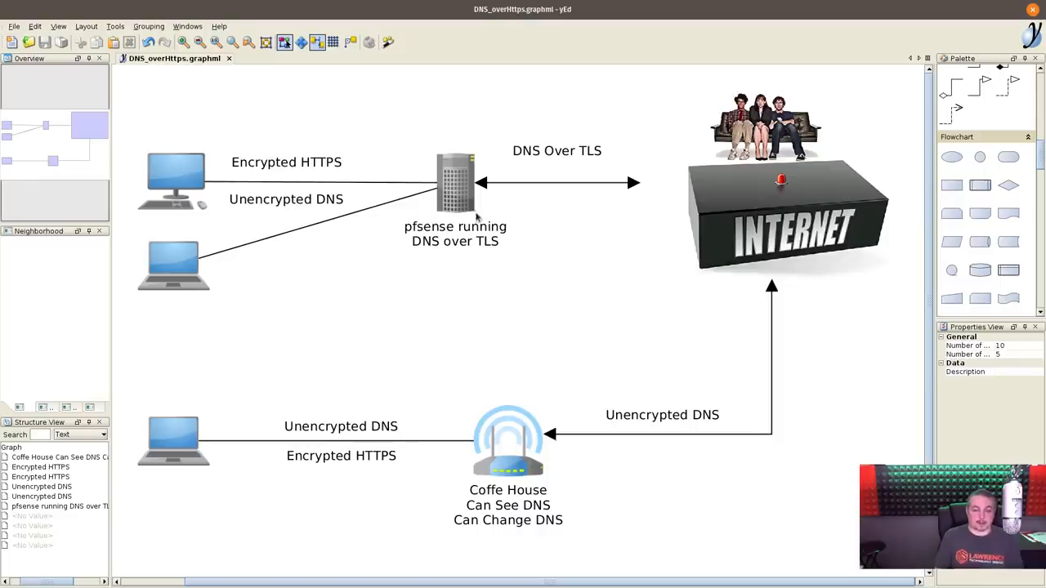
pyautogui.moveTo(517, 231)
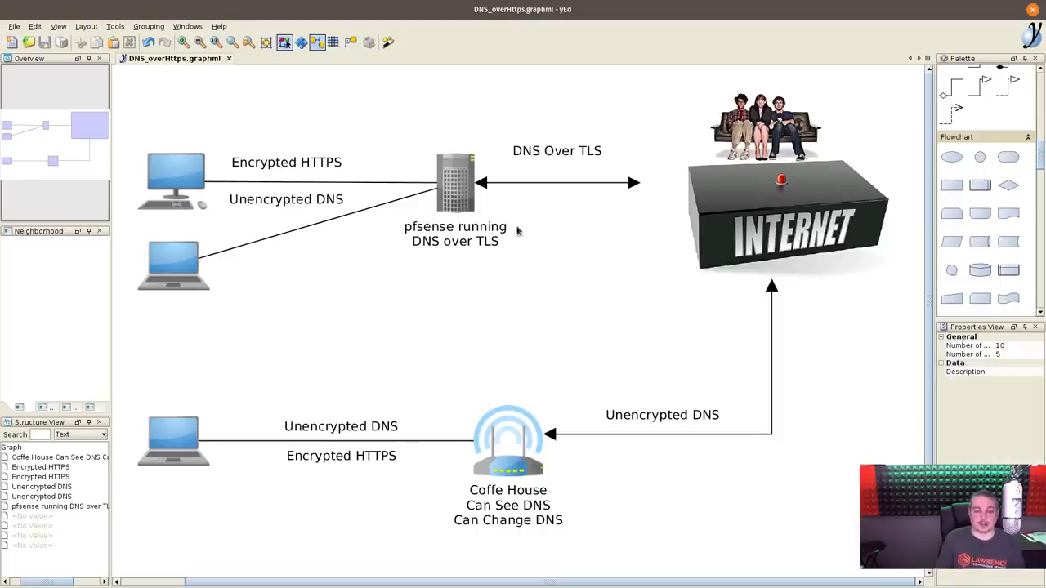
pyautogui.moveTo(580, 198)
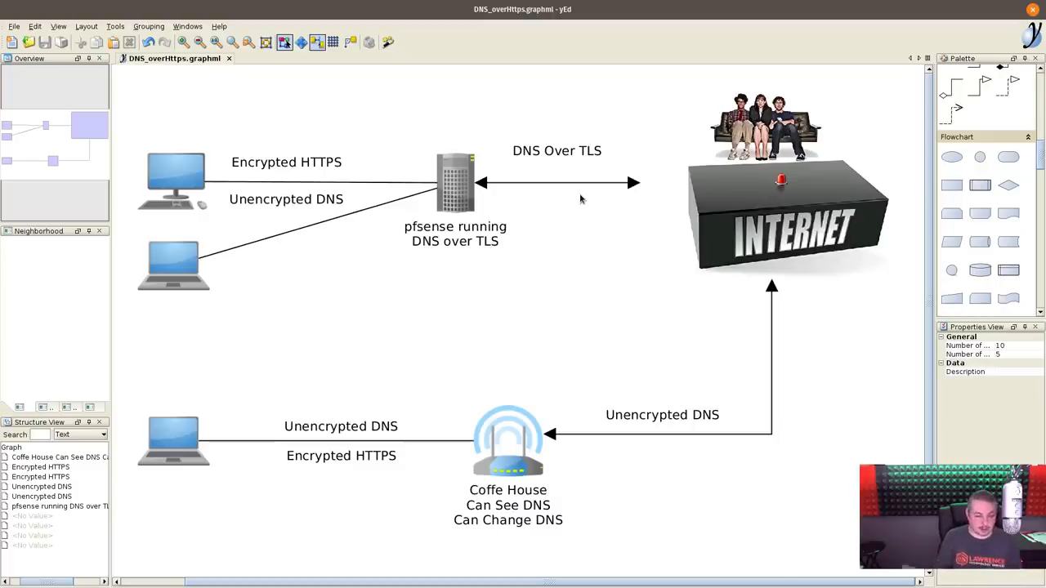
pyautogui.moveTo(414, 476)
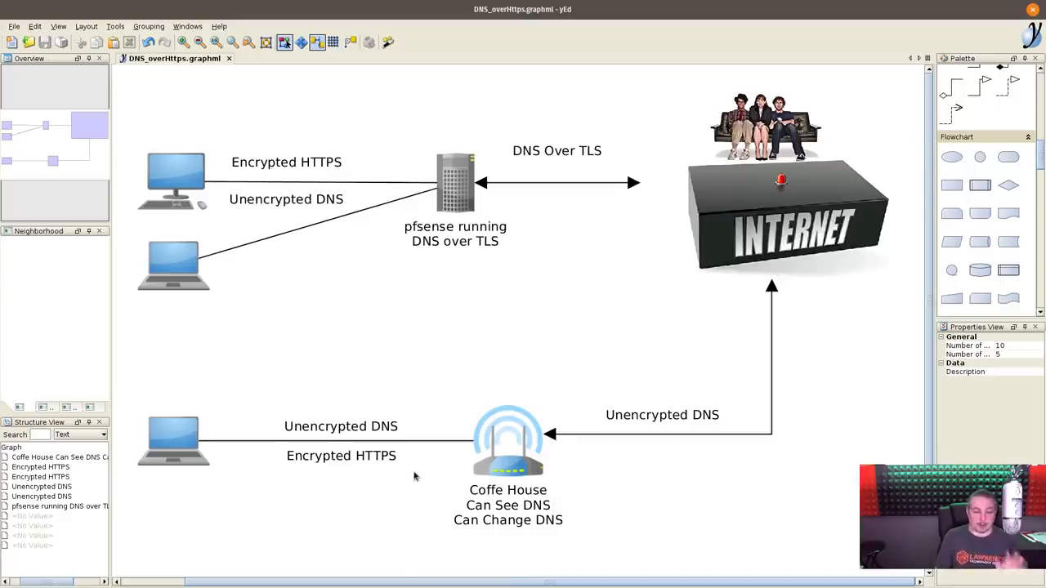
pyautogui.moveTo(282, 440)
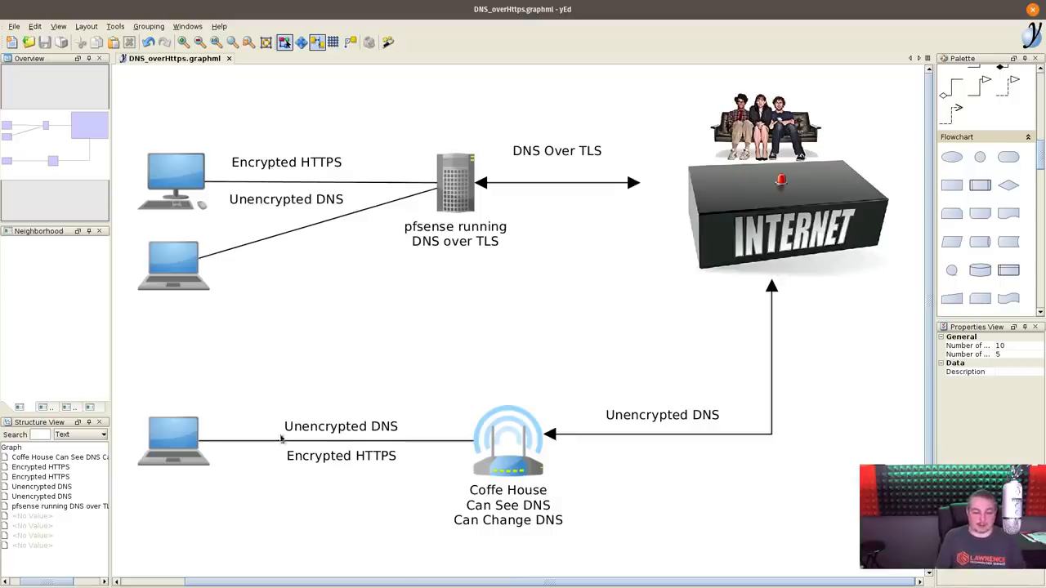
pyautogui.moveTo(507, 531)
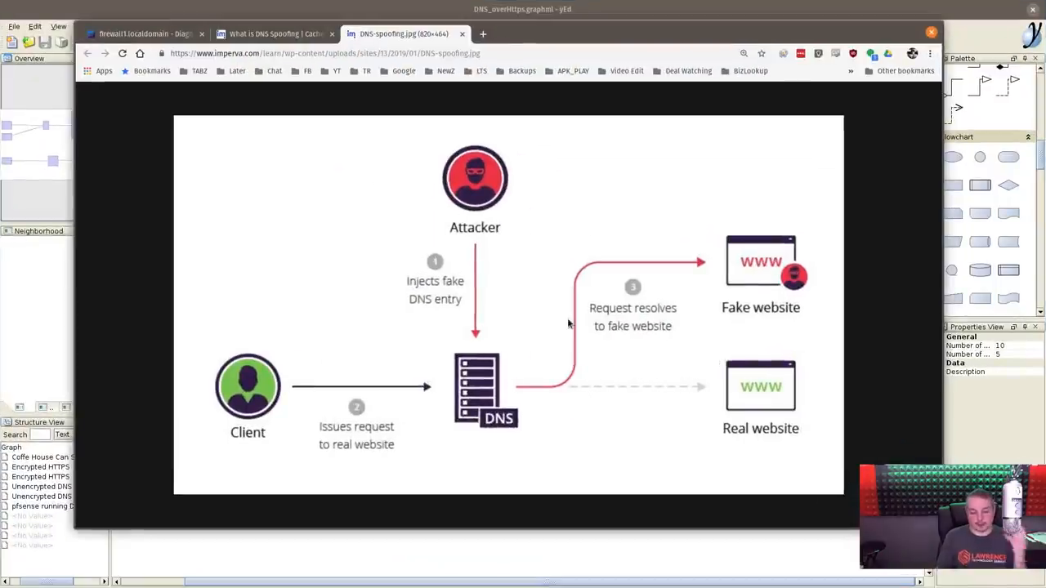
pyautogui.click(273, 34)
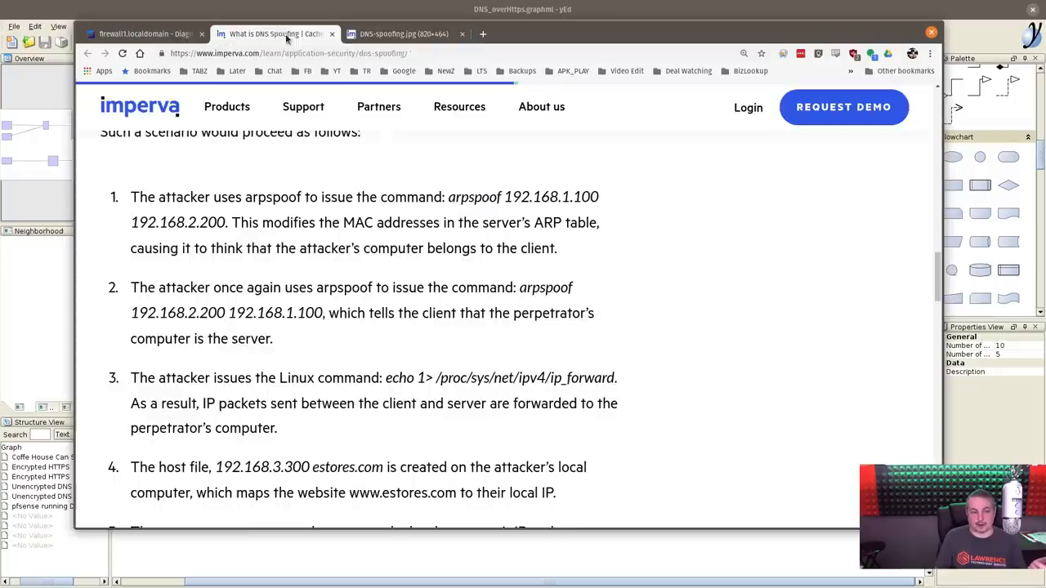
pyautogui.click(400, 34)
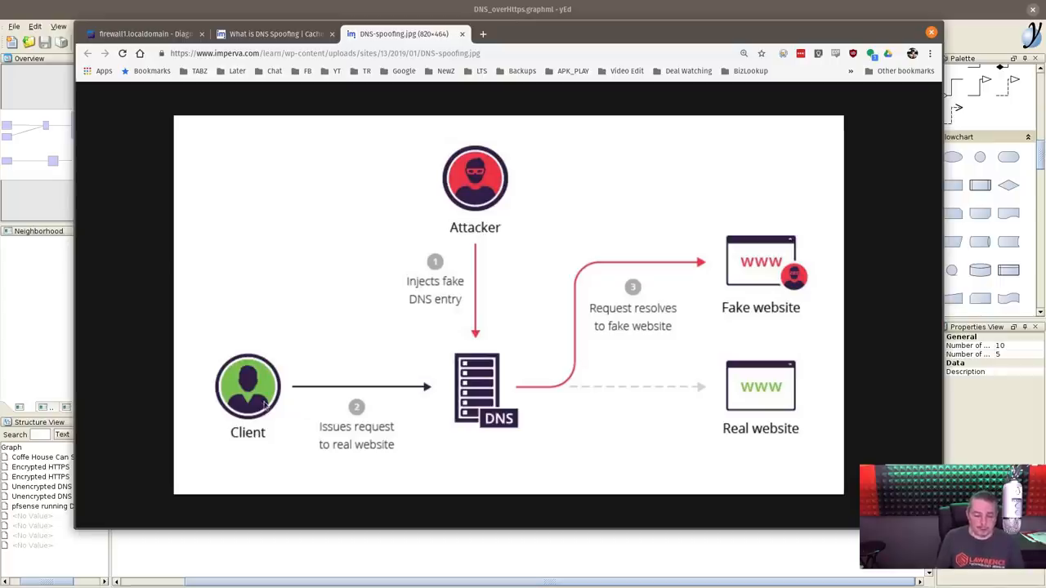
pyautogui.moveTo(488, 427)
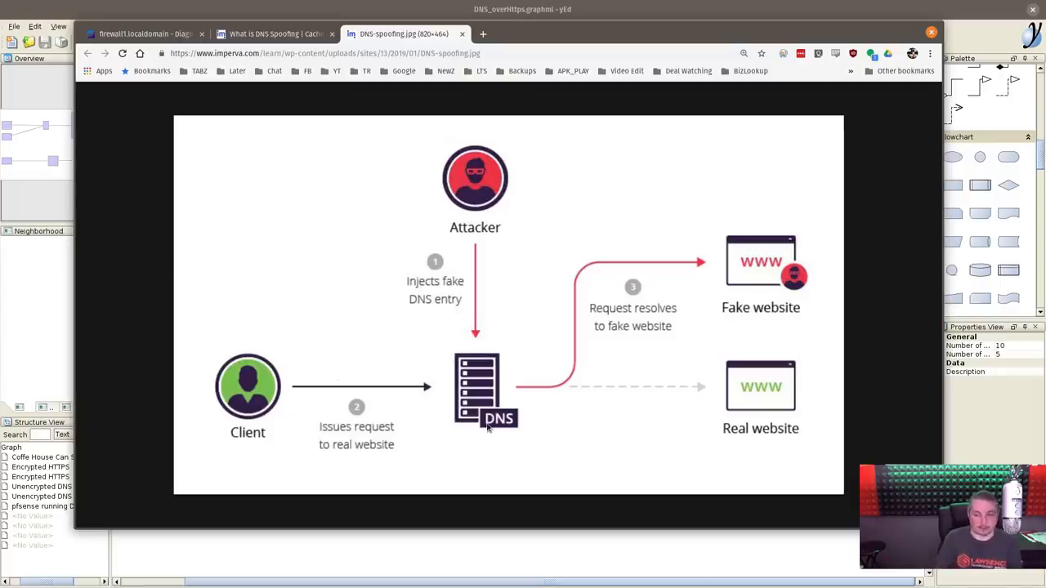
pyautogui.moveTo(281, 424)
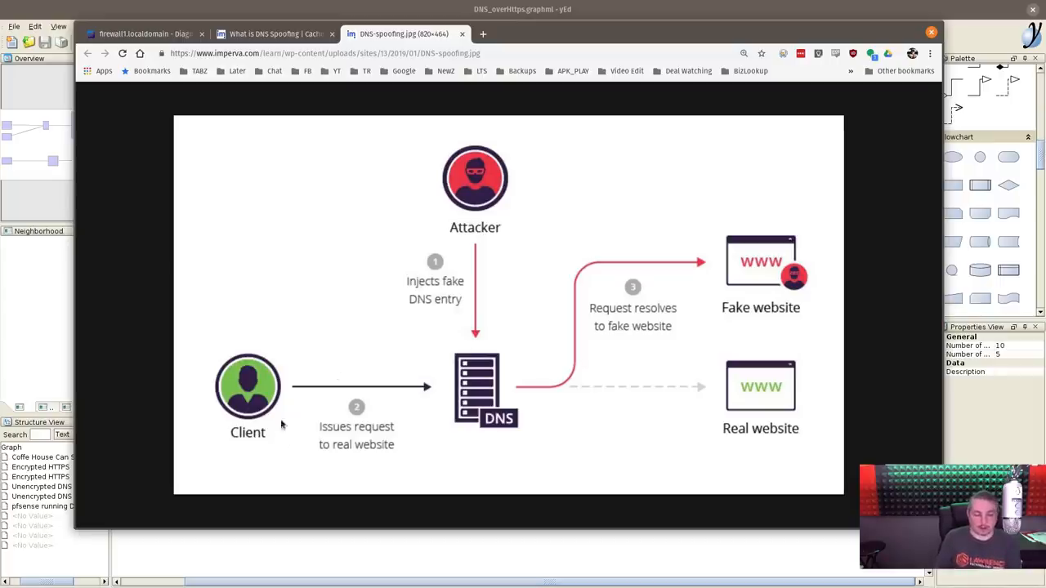
pyautogui.moveTo(494, 267)
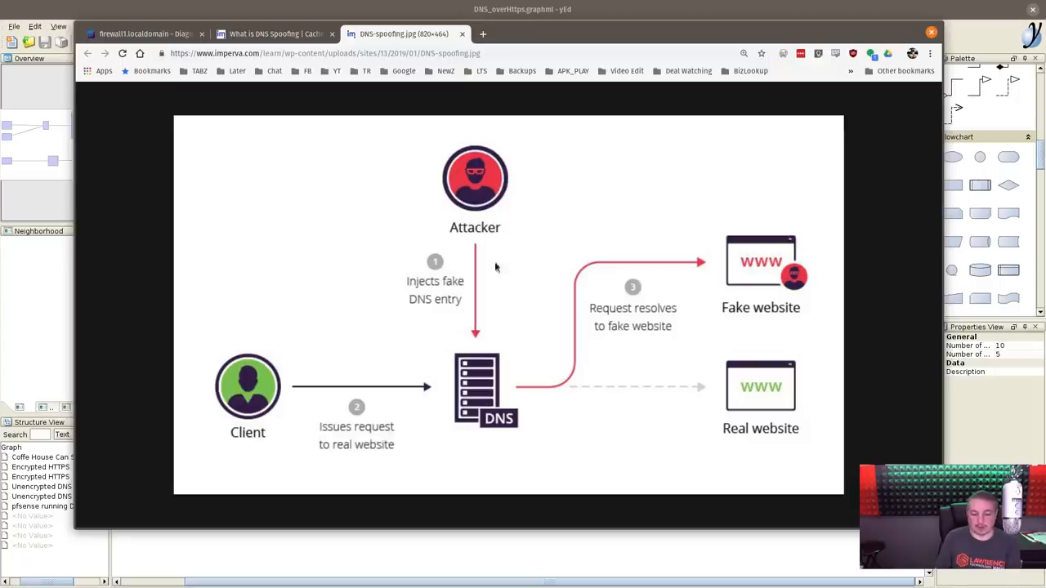
pyautogui.moveTo(499, 341)
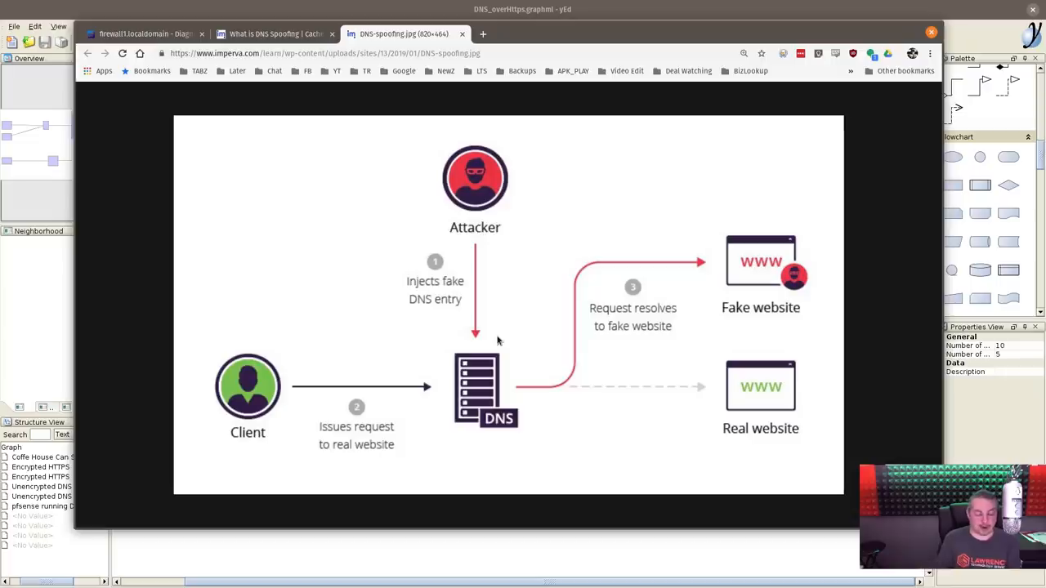
pyautogui.moveTo(553, 376)
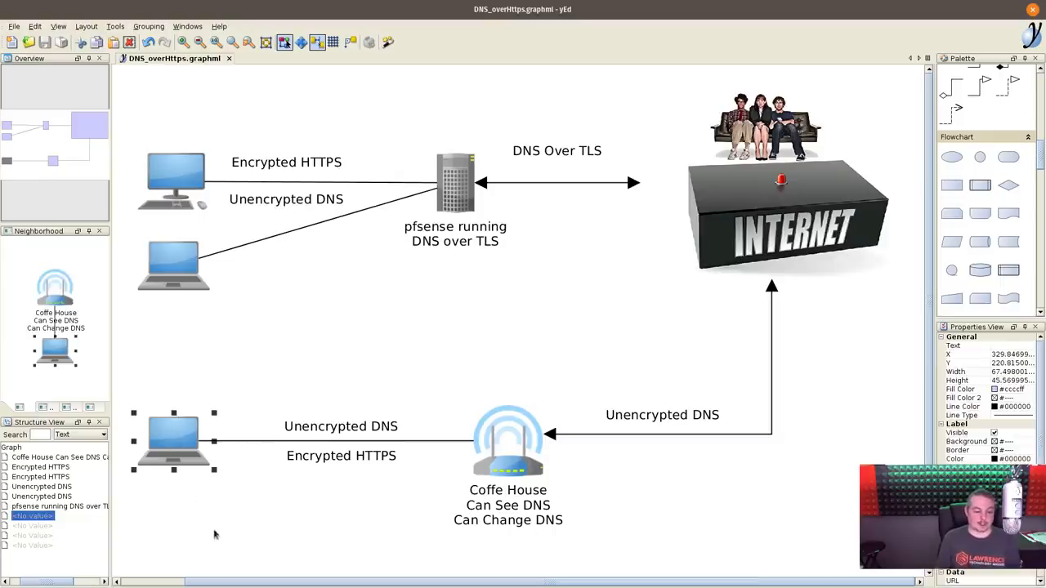
pyautogui.moveTo(343, 433)
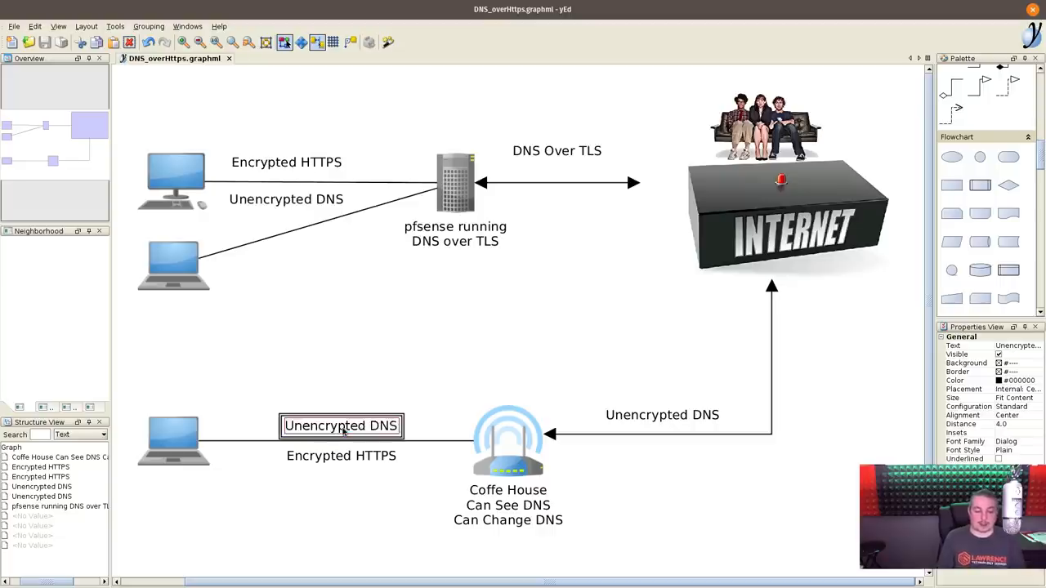
# Replace both Unencrypted DNS link labels with the new TLS text.
pyautogui.write('TLS')
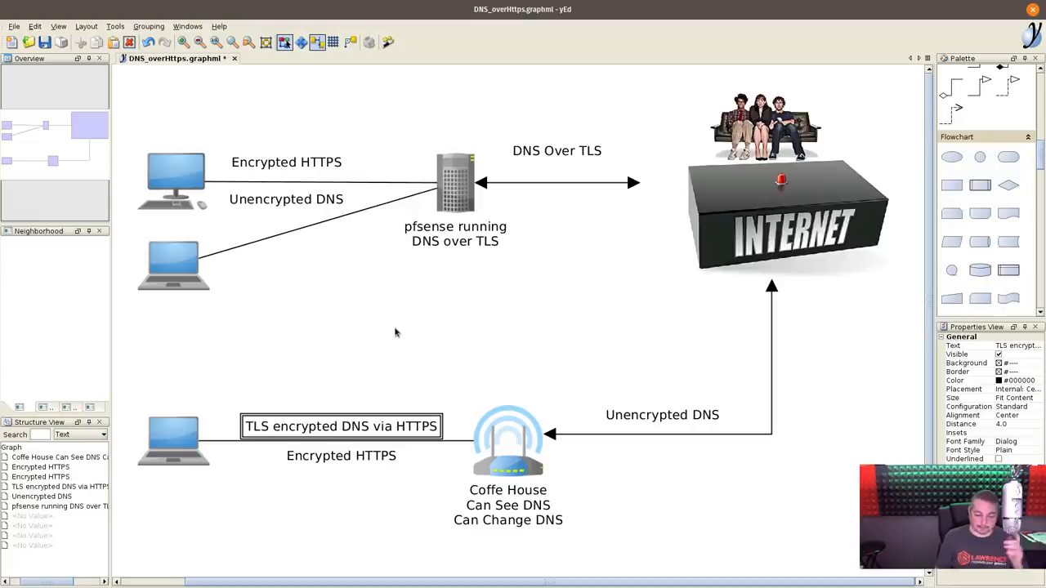
pyautogui.moveTo(379, 436)
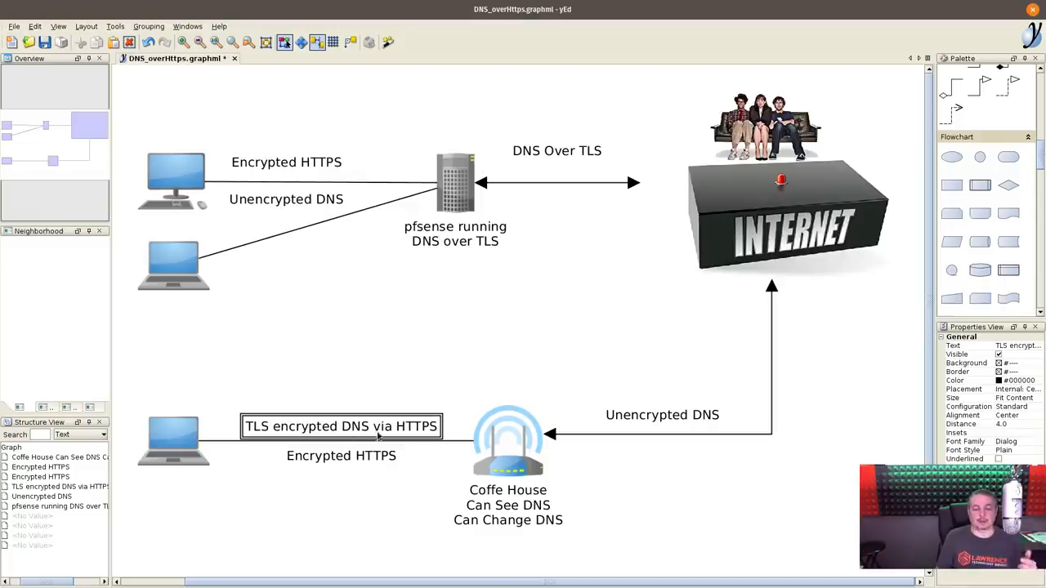
pyautogui.click(340, 455)
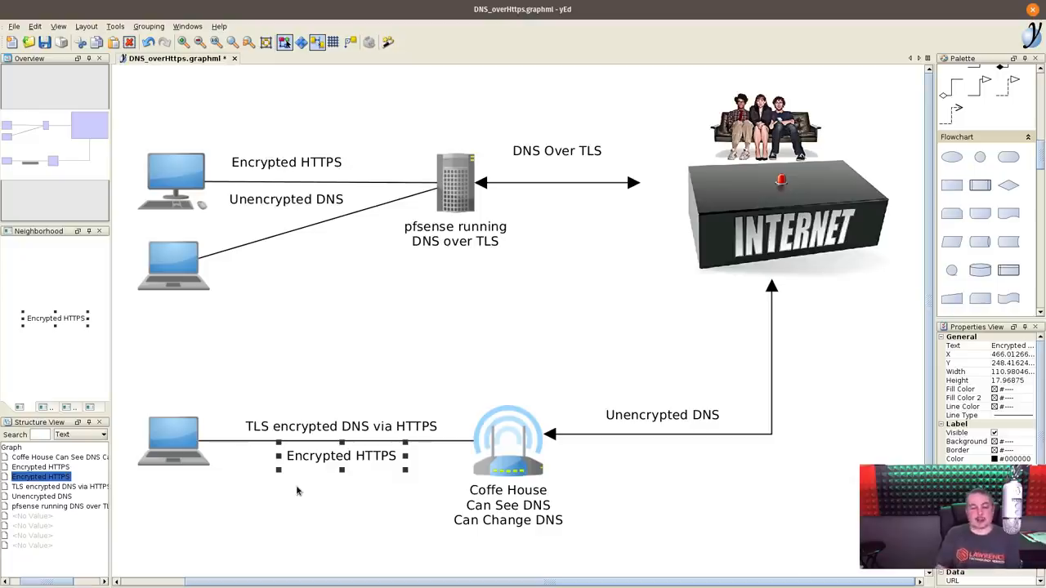
pyautogui.doubleClick(340, 426)
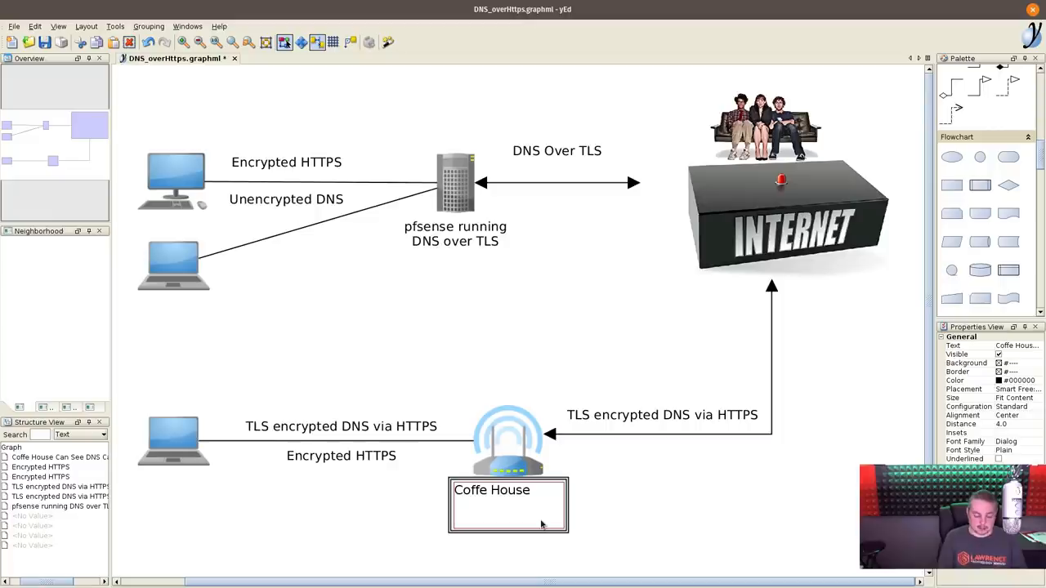
pyautogui.write('TLS Traffic')
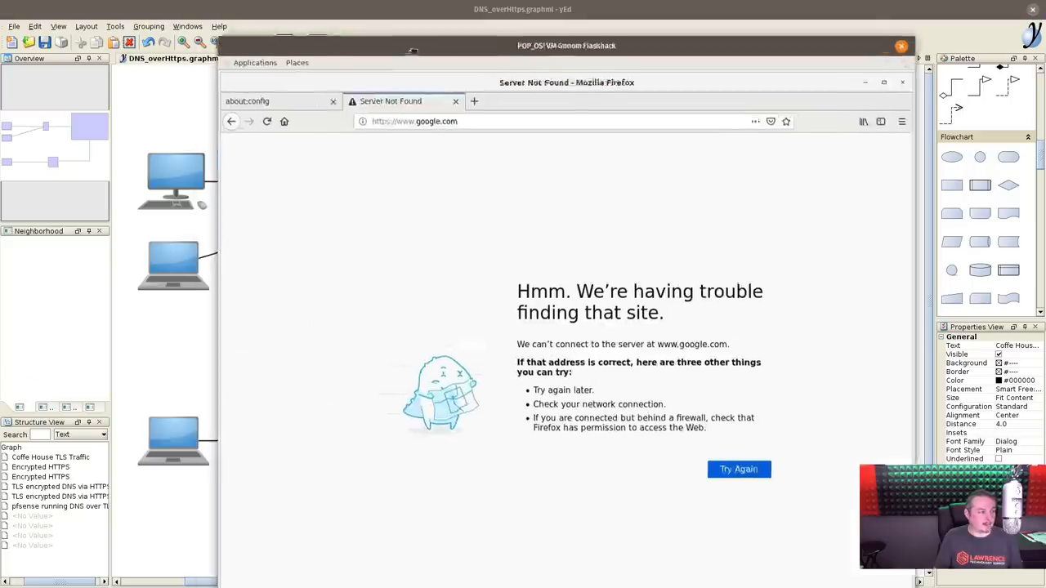
# Inspect network.trr mode 2 and the Cloudflare URI in about:config, then retry google.com.
pyautogui.click(237, 72)
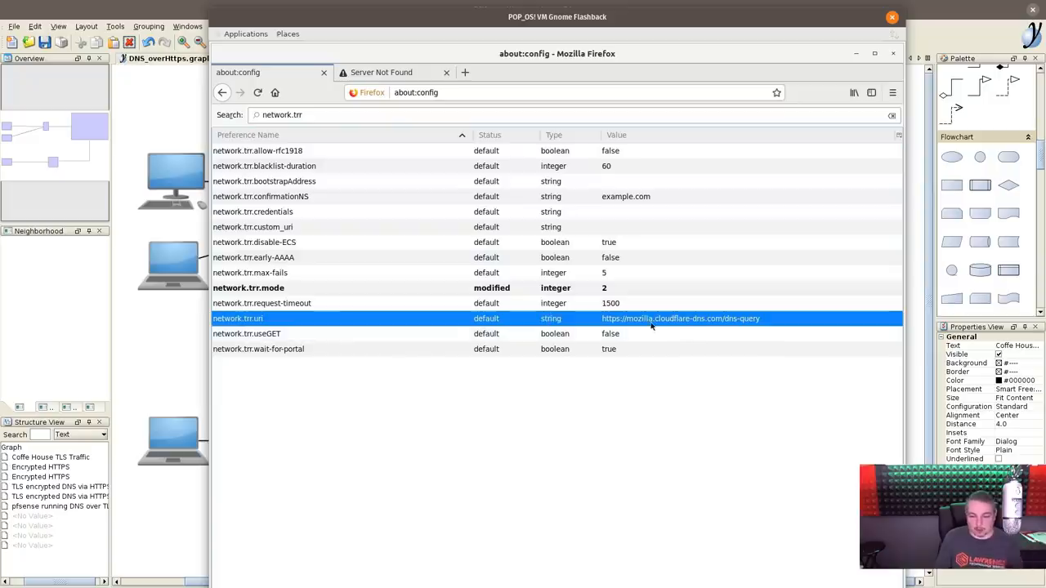
pyautogui.moveTo(710, 324)
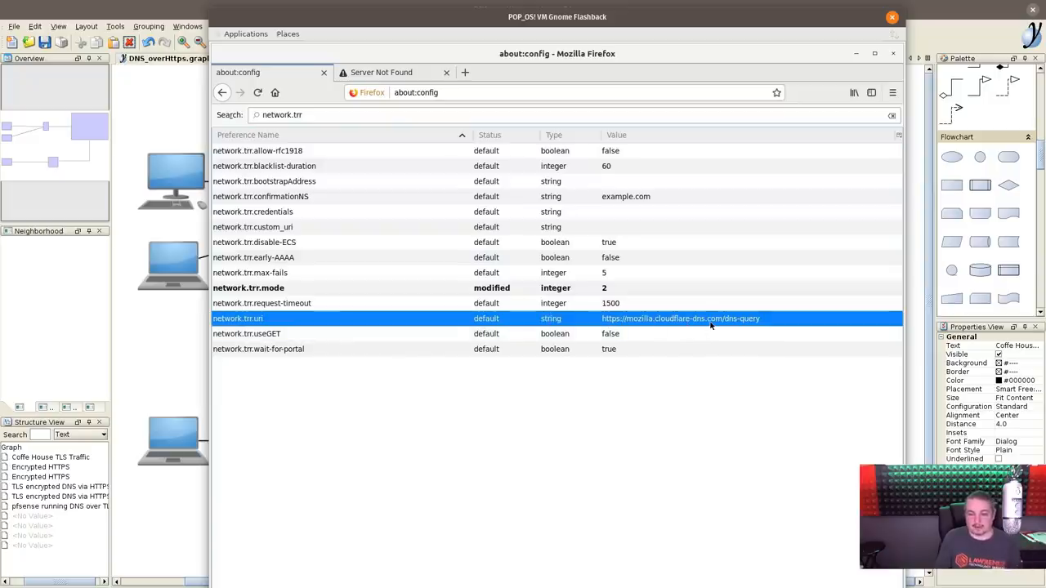
pyautogui.moveTo(742, 327)
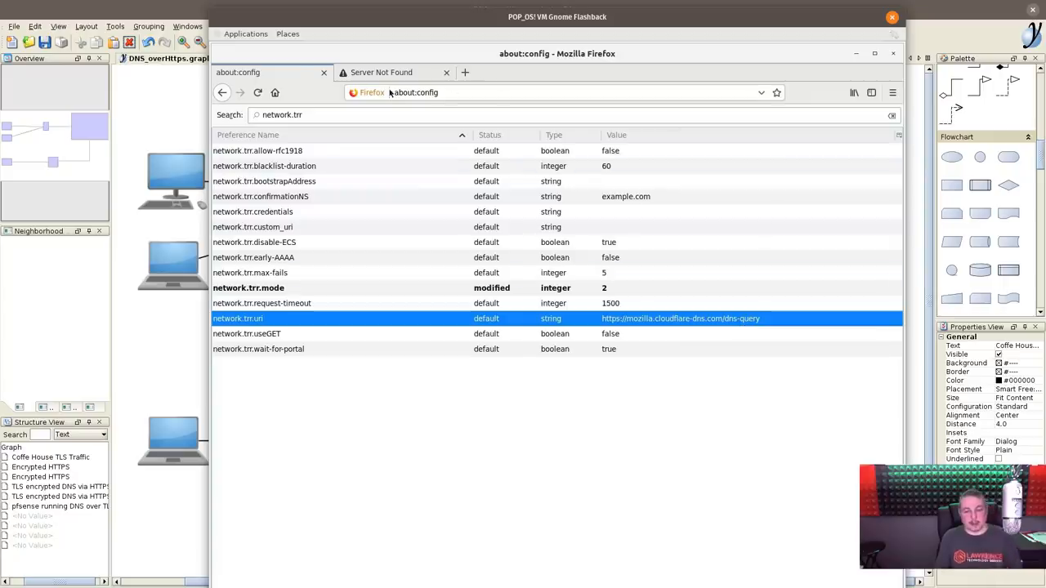
pyautogui.click(382, 72)
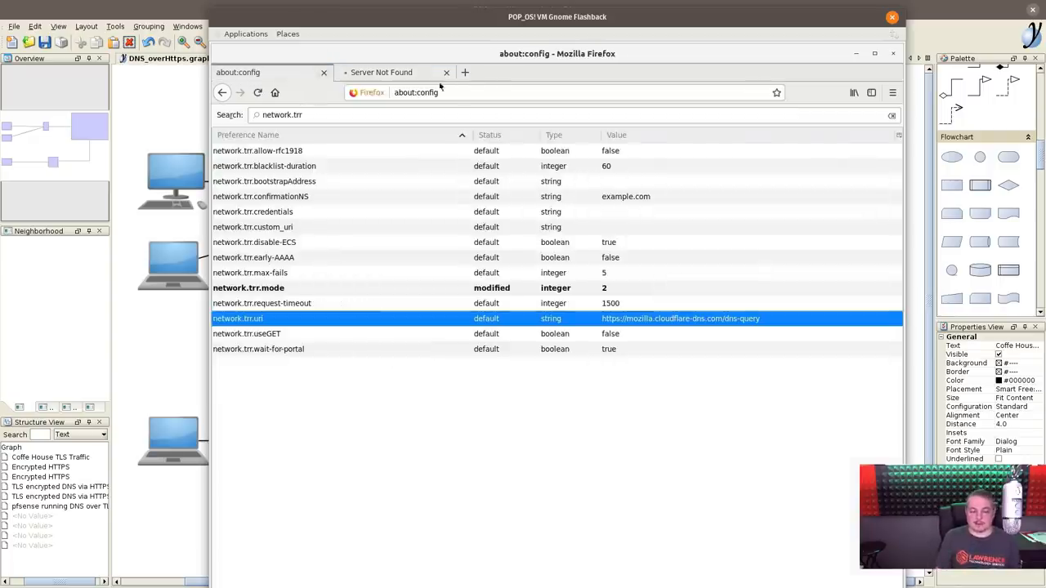
pyautogui.click(381, 72)
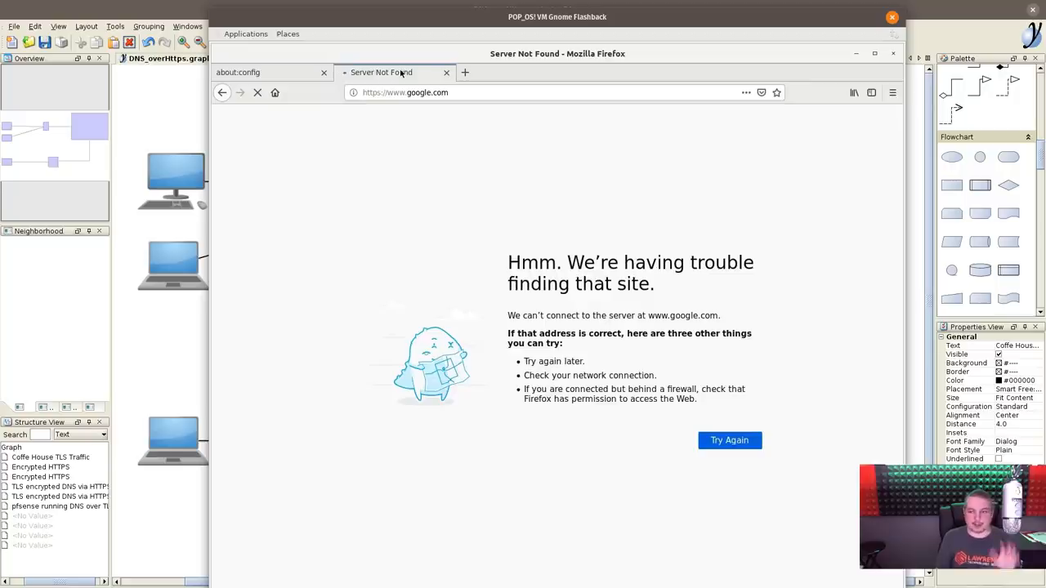
pyautogui.moveTo(392, 72)
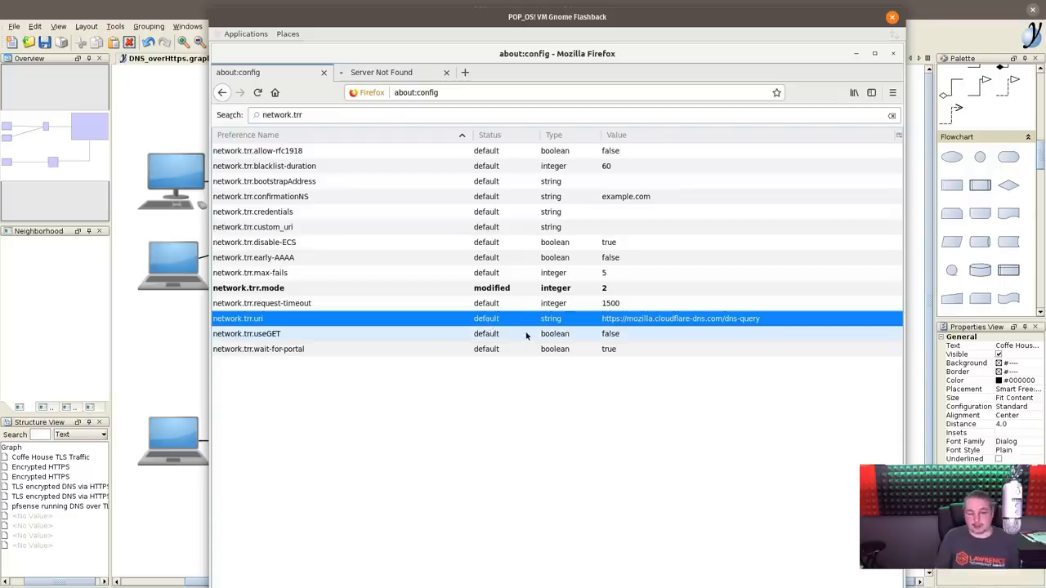
pyautogui.moveTo(688, 328)
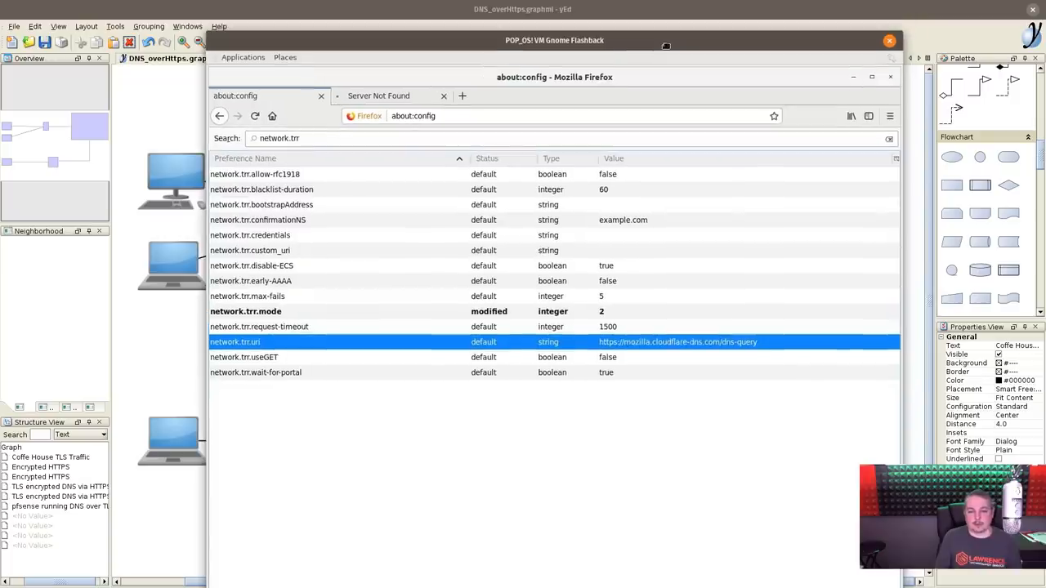
pyautogui.moveTo(666, 44)
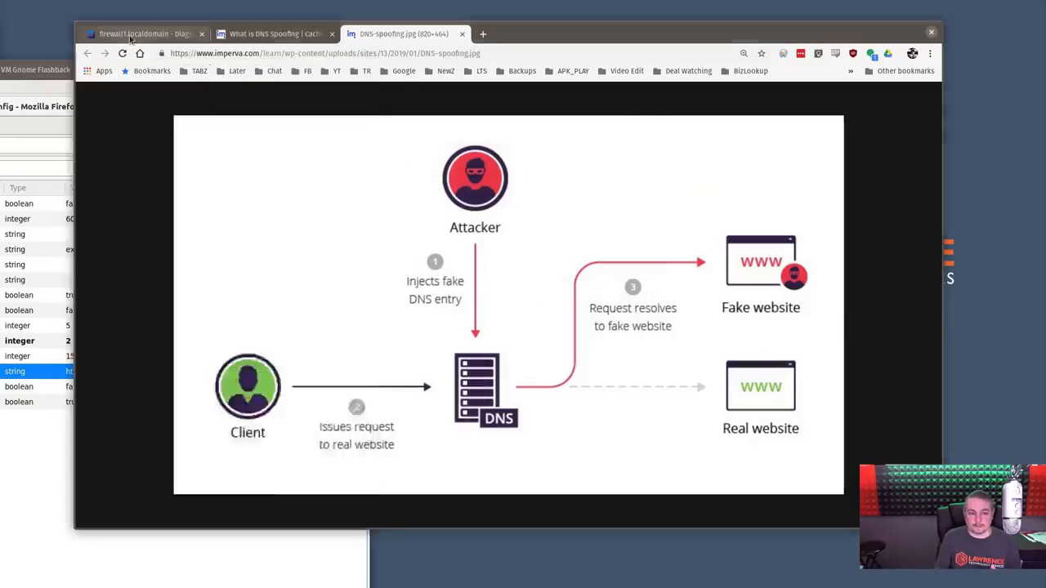
# Check the pfTop port 53 states and the VLAN69 rules, then bring Firefox forward.
pyautogui.click(143, 33)
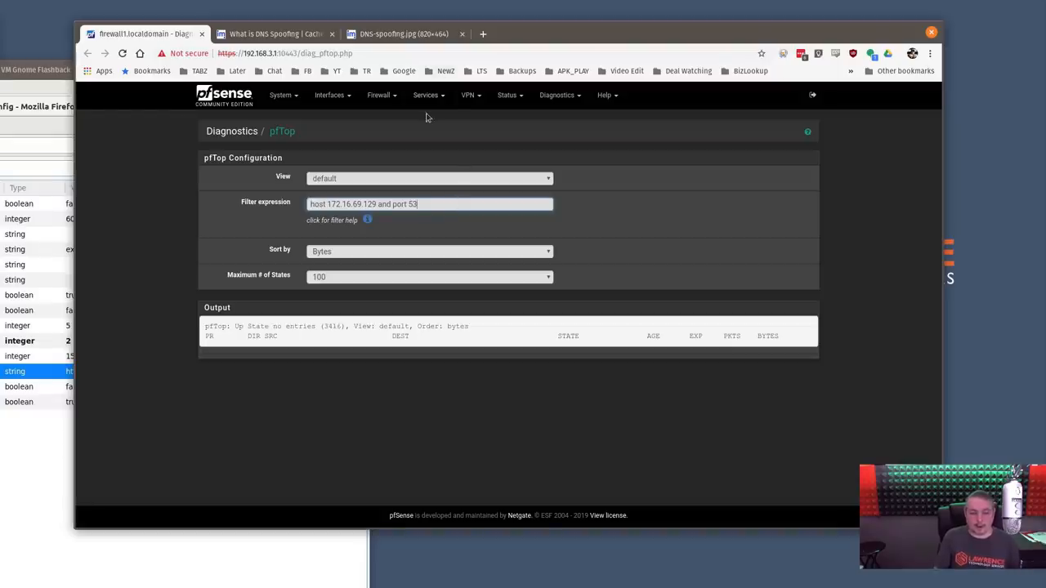
pyautogui.click(426, 95)
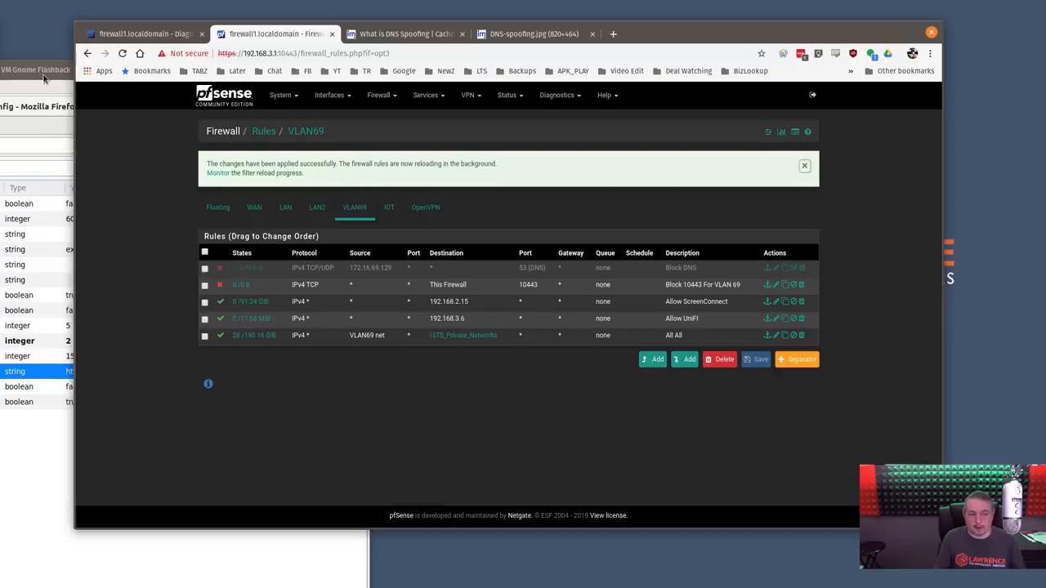
pyautogui.click(143, 34)
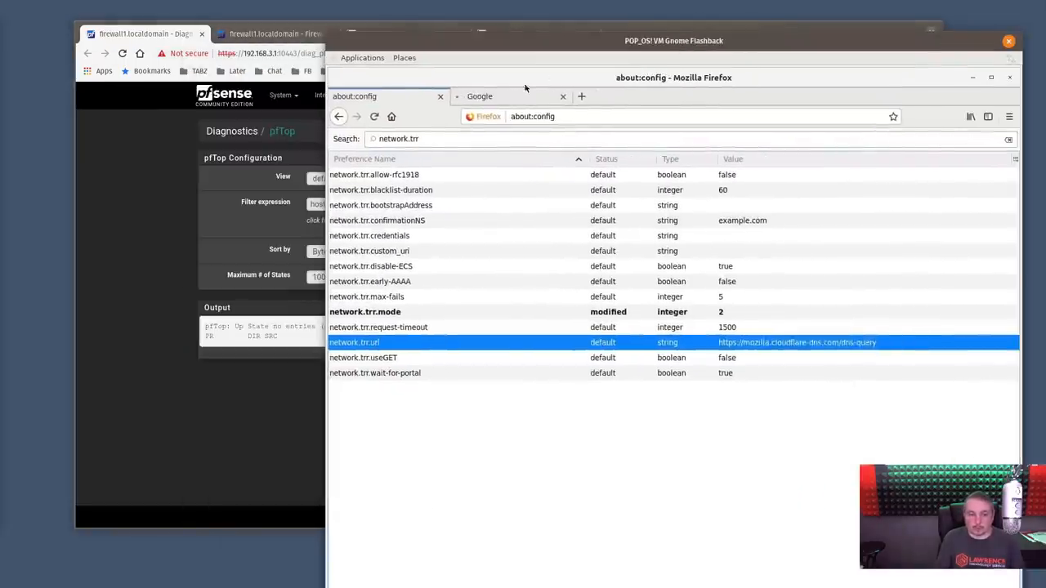
# Switch to Firefox's second tab to confirm google.com now loads.
pyautogui.click(479, 95)
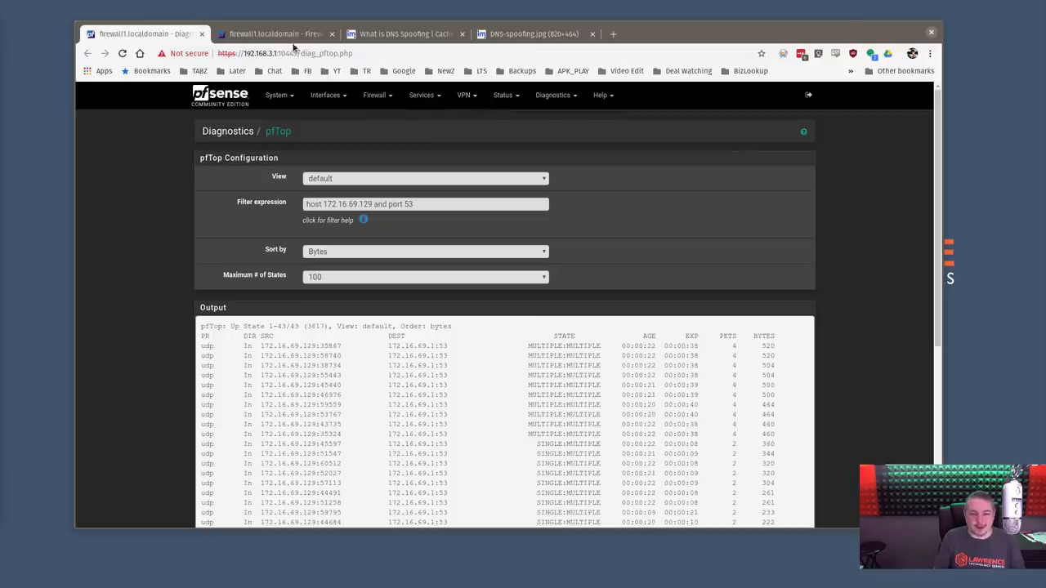
# Show the pfTop Diagnostics page and scroll through the UDP port 53 states list.
pyautogui.click(274, 34)
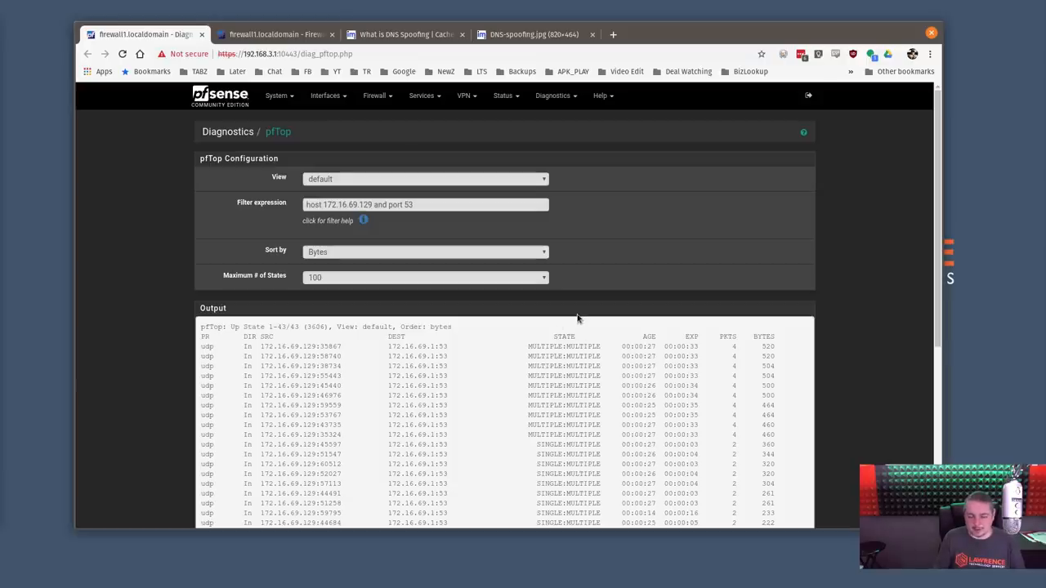
pyautogui.scroll(-3)
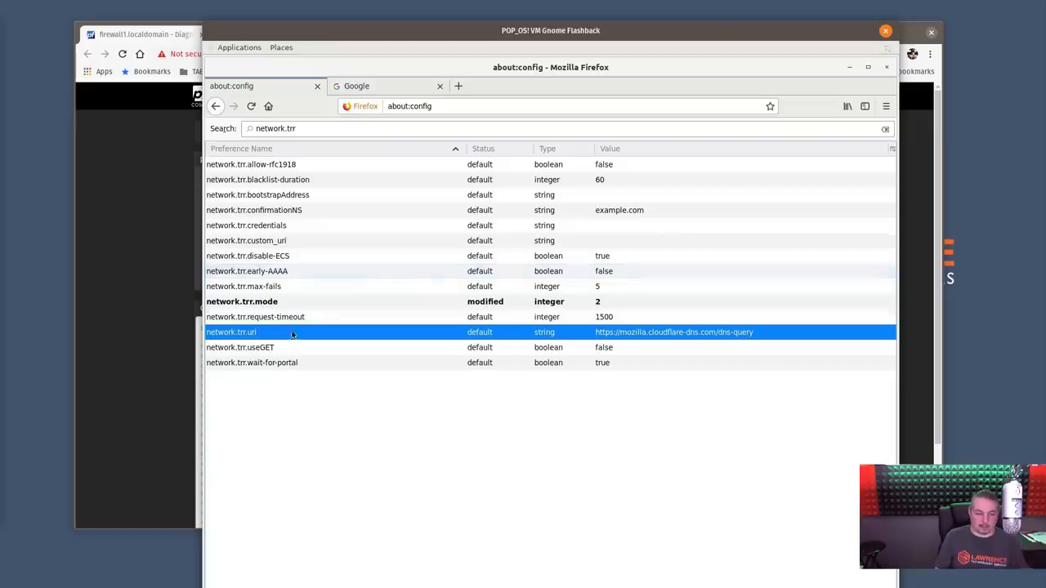
pyautogui.moveTo(573, 336)
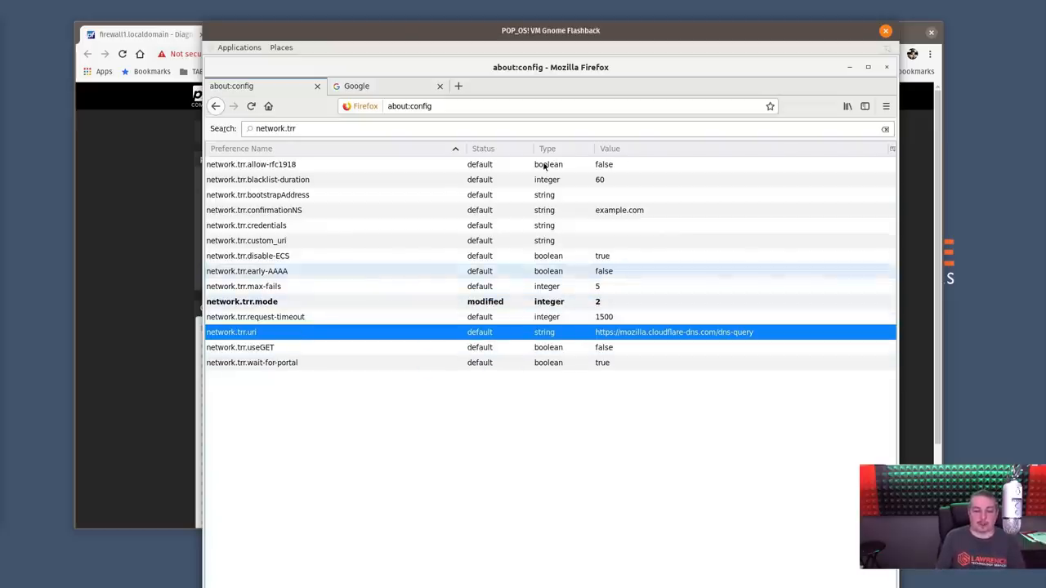
# View the loaded Google homepage tab in Firefox, then go to Chrome's DNS-spoofing.jpg tab.
pyautogui.click(384, 86)
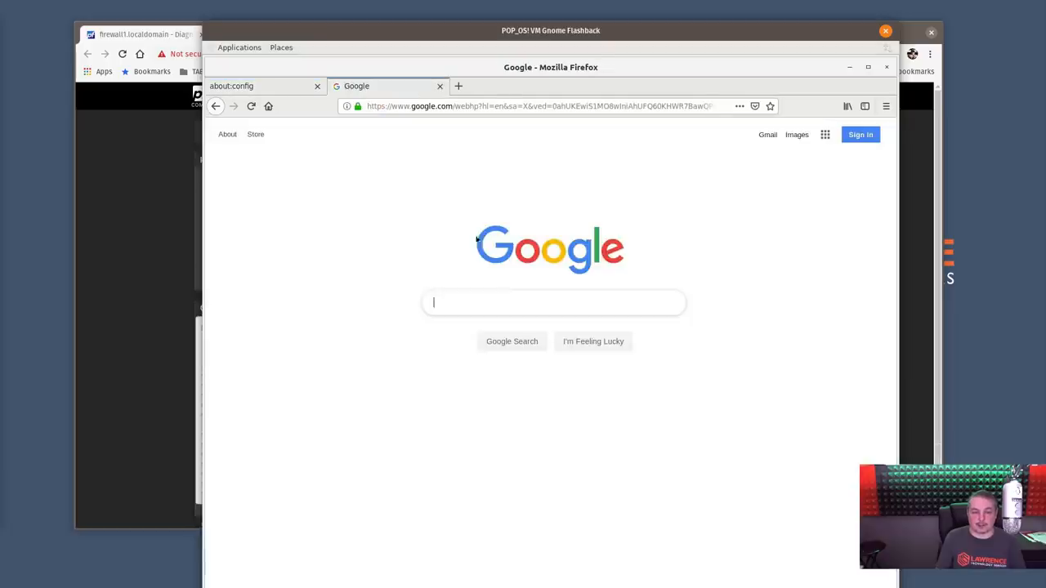
pyautogui.moveTo(625, 325)
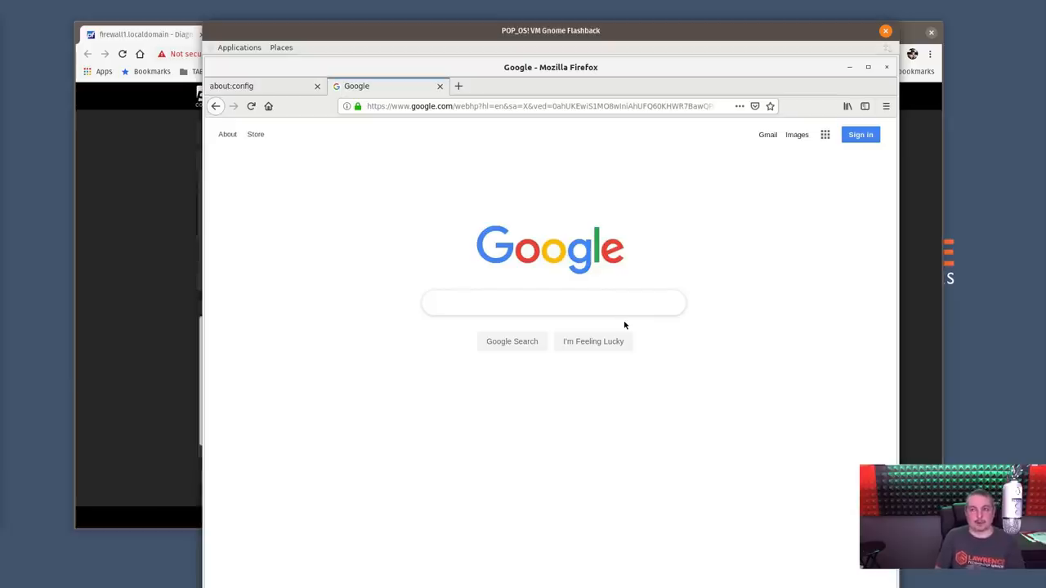
pyautogui.click(553, 302)
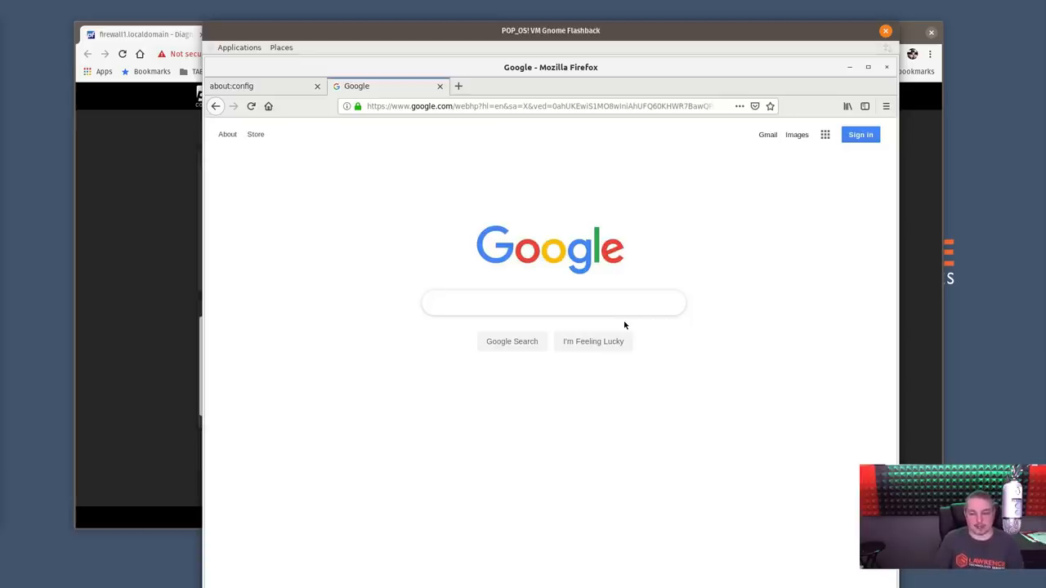
pyautogui.click(553, 302)
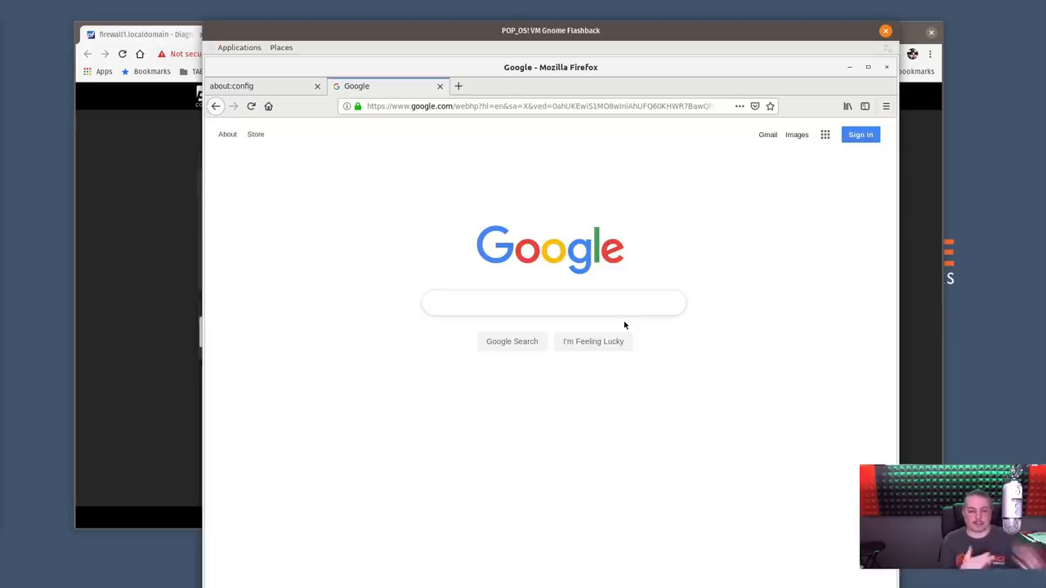
pyautogui.click(553, 303)
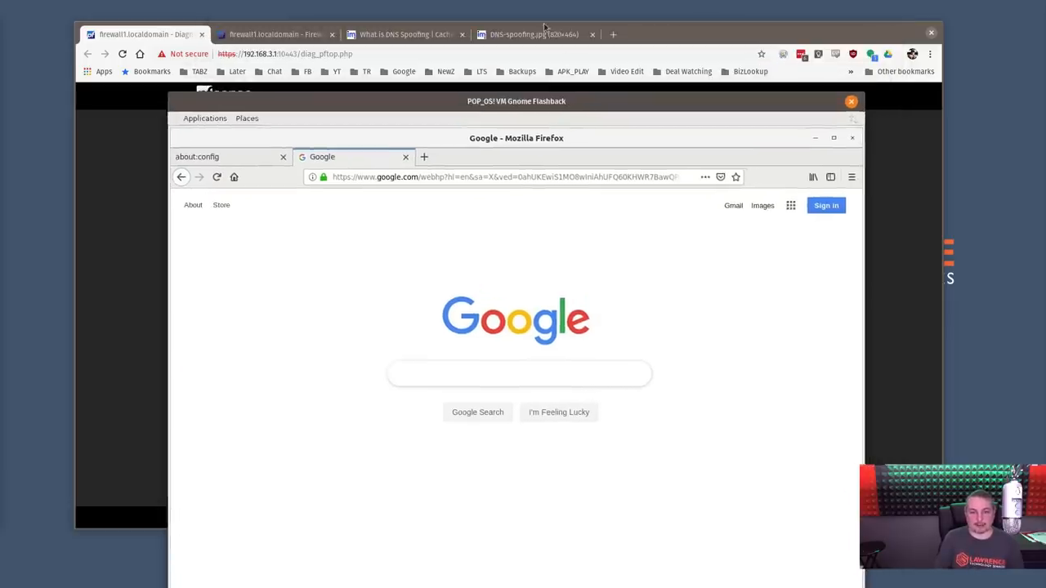
pyautogui.click(527, 34)
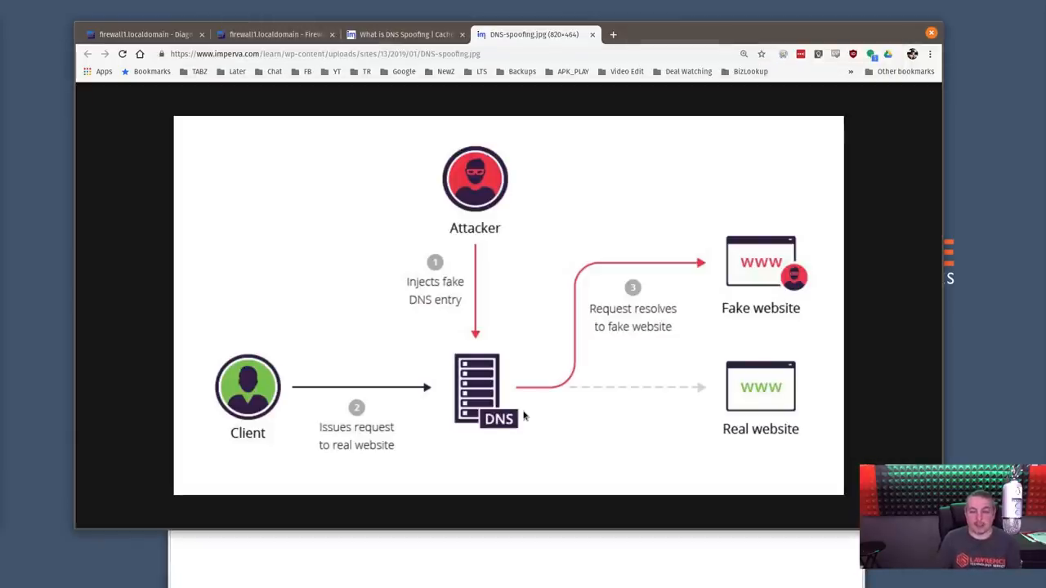